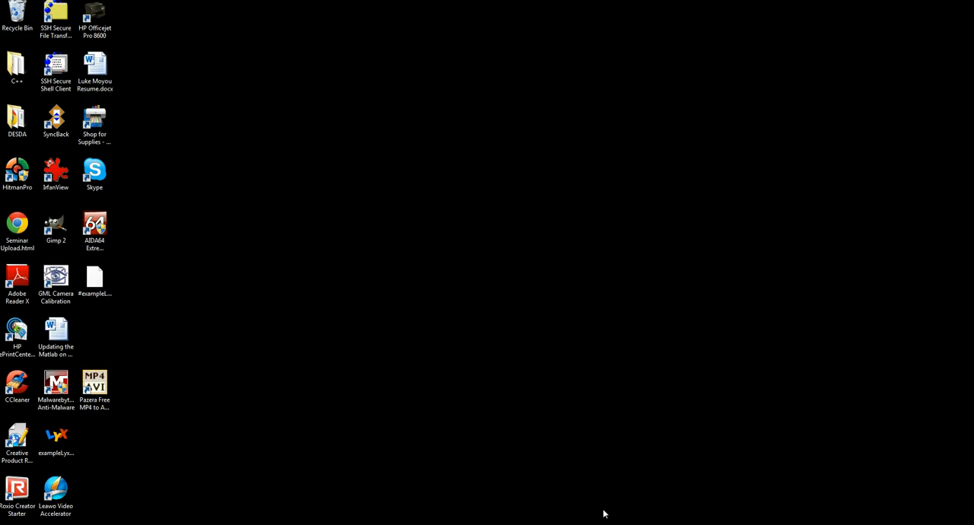
{"action": "mouse_move", "coordinate": [381, 506]}
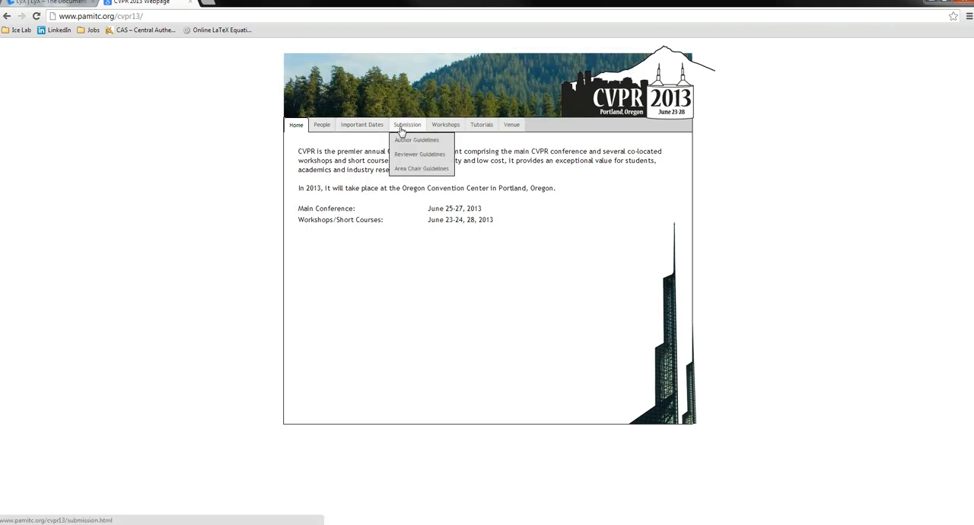
Step: Download cvpr2013AuthorKit.zip from the CVPR 2013 Author Guidelines page
{"action": "left_click", "coordinate": [406, 125]}
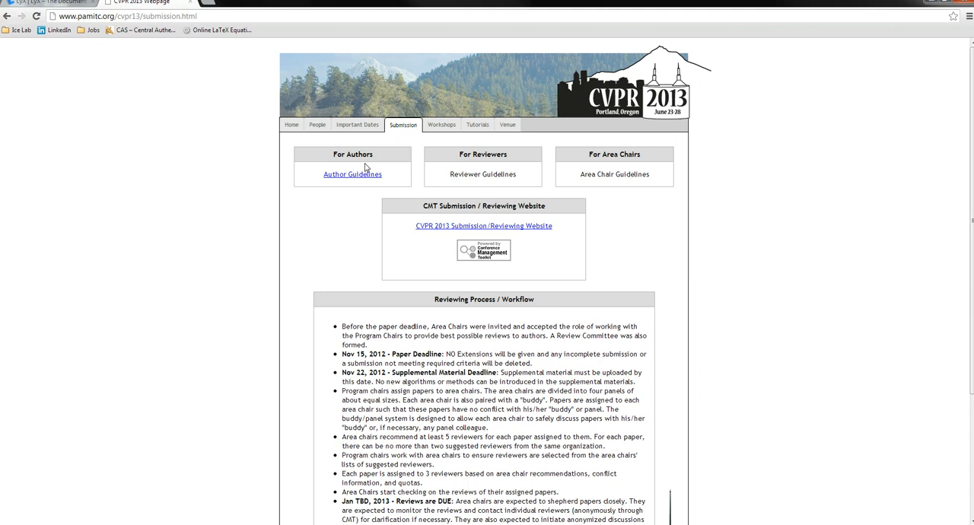
{"action": "left_click", "coordinate": [352, 174]}
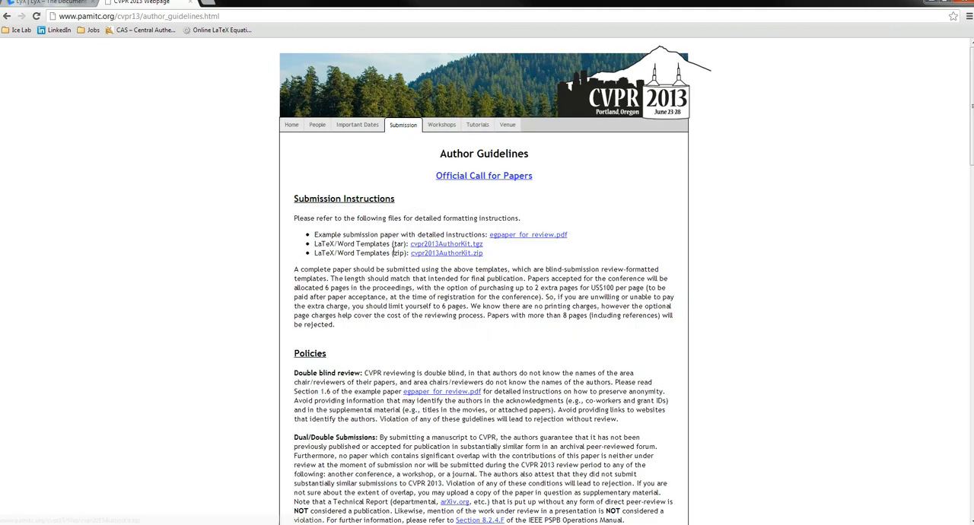
{"action": "mouse_move", "coordinate": [415, 228]}
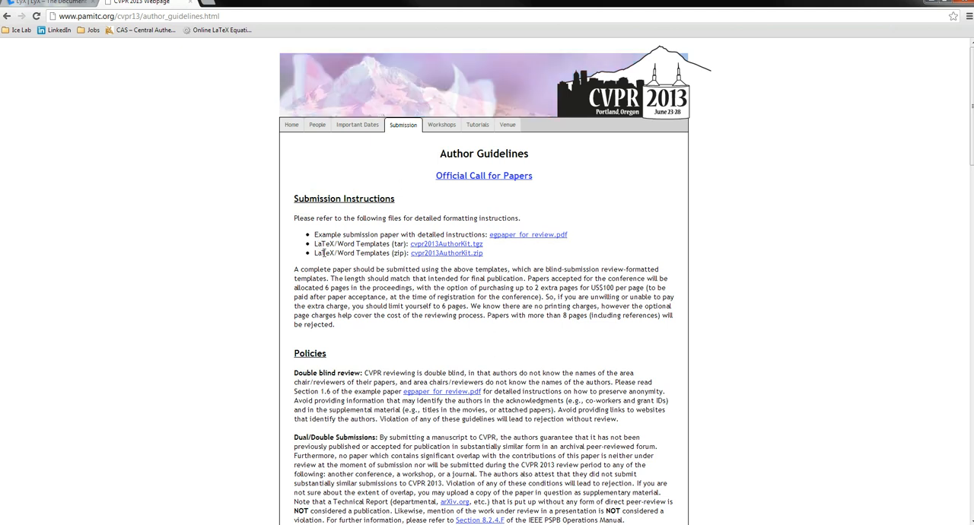
{"action": "left_click", "coordinate": [446, 252]}
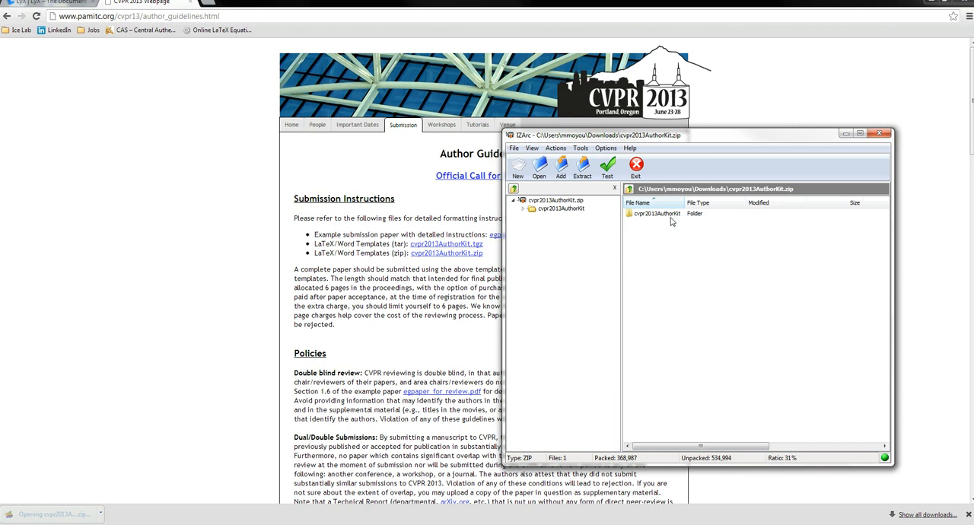
Step: Extract the author kit archive into the Downloads folder with default options
{"action": "left_click", "coordinate": [582, 166]}
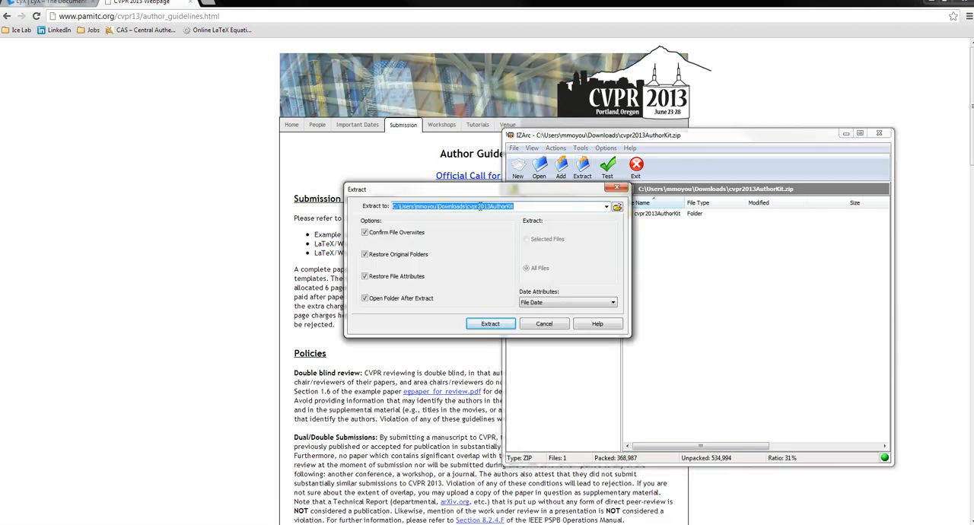
{"action": "left_click", "coordinate": [490, 323]}
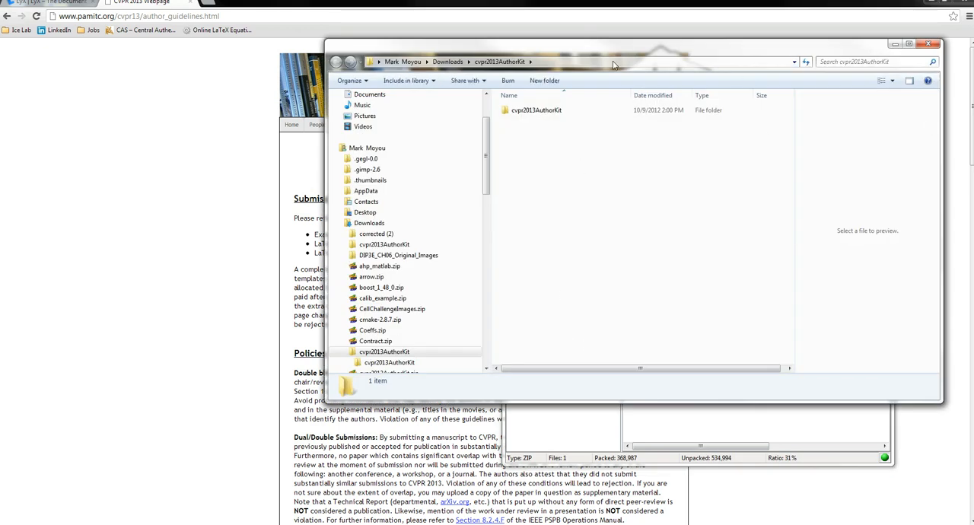
Step: Open cvpr2013AuthorKit\latex and select egpaper_for_review.tex after checking egpaper_final.tex
{"action": "double_click", "coordinate": [536, 109]}
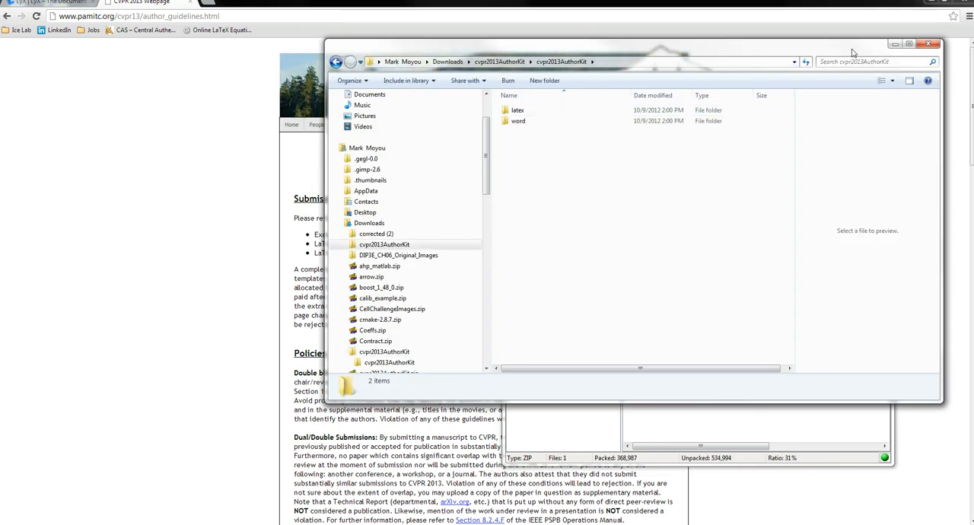
{"action": "double_click", "coordinate": [519, 110]}
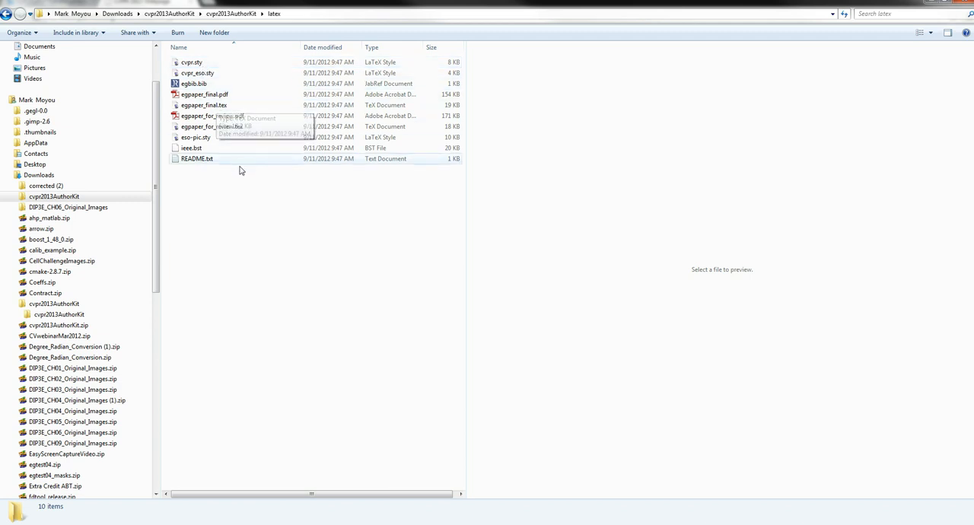
{"action": "mouse_move", "coordinate": [247, 195]}
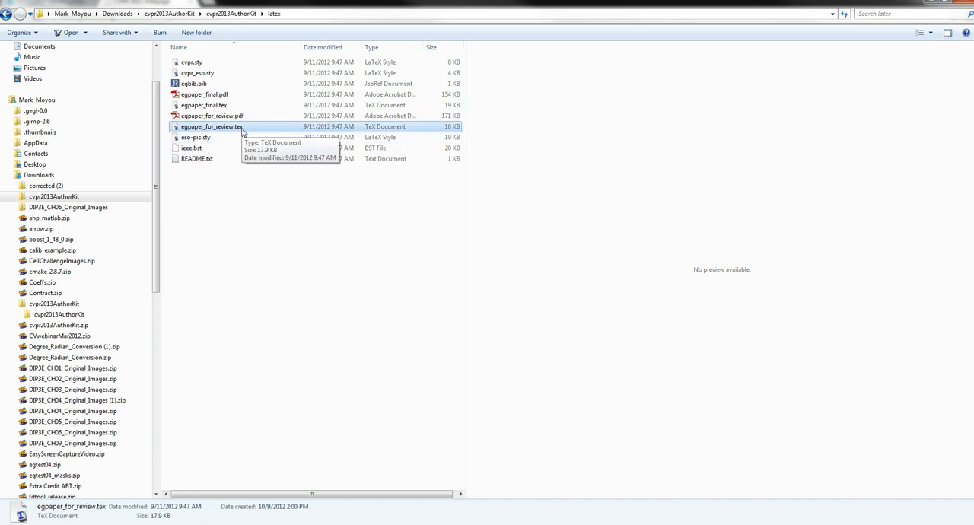
{"action": "left_click", "coordinate": [204, 105]}
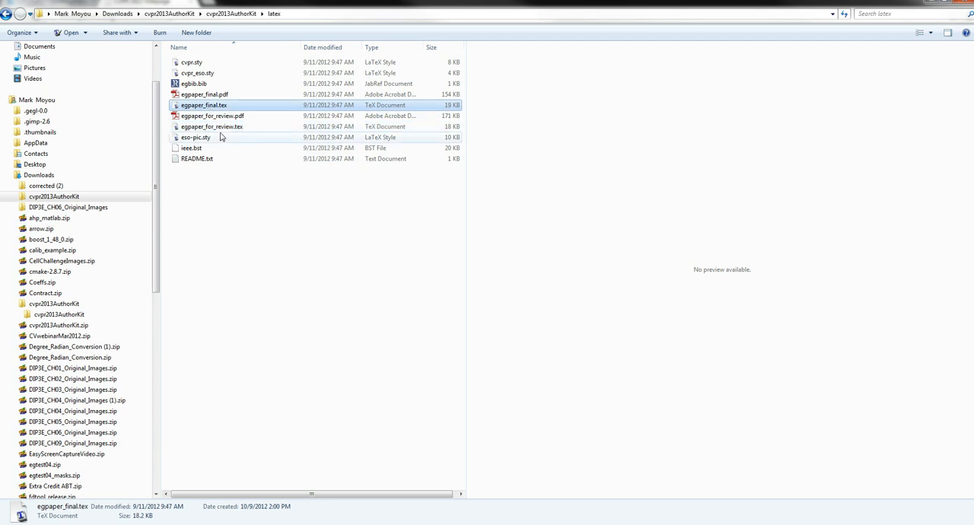
{"action": "left_click", "coordinate": [211, 126]}
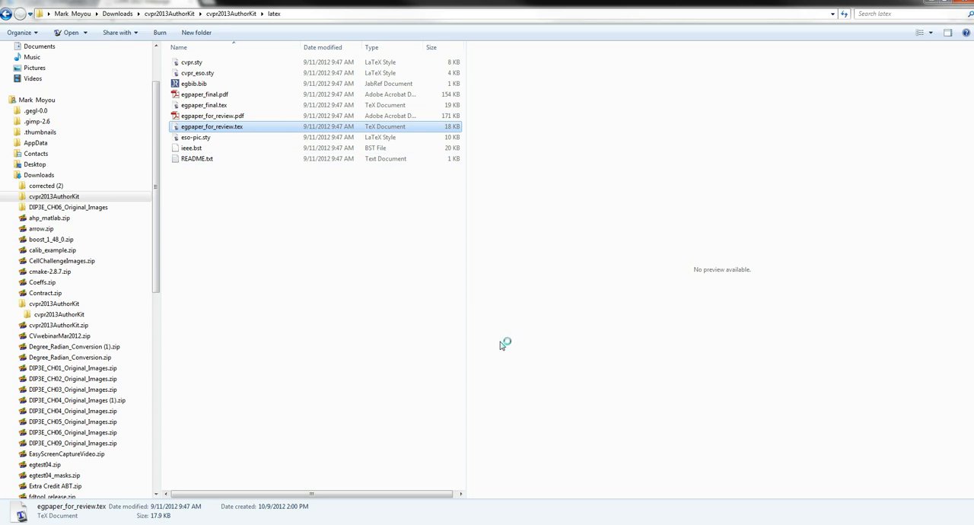
{"action": "mouse_move", "coordinate": [505, 345]}
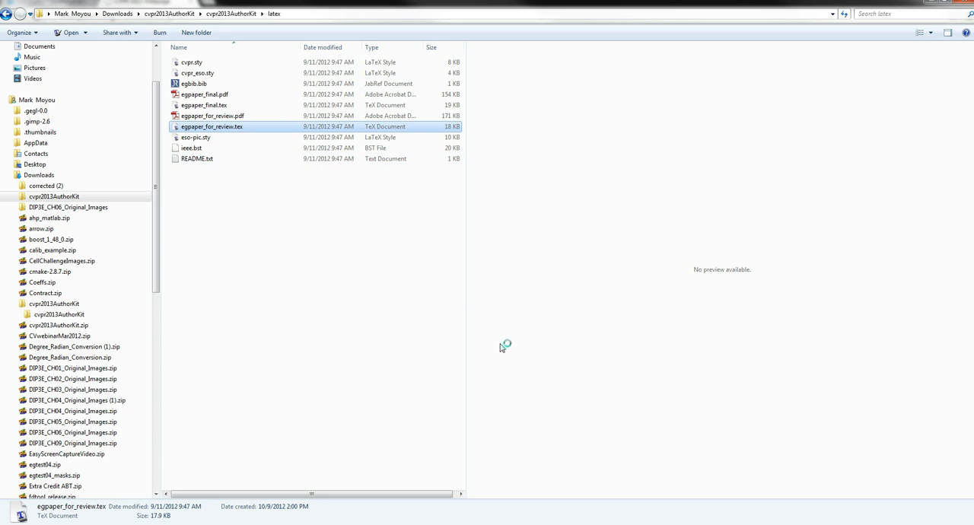
{"action": "double_click", "coordinate": [211, 126]}
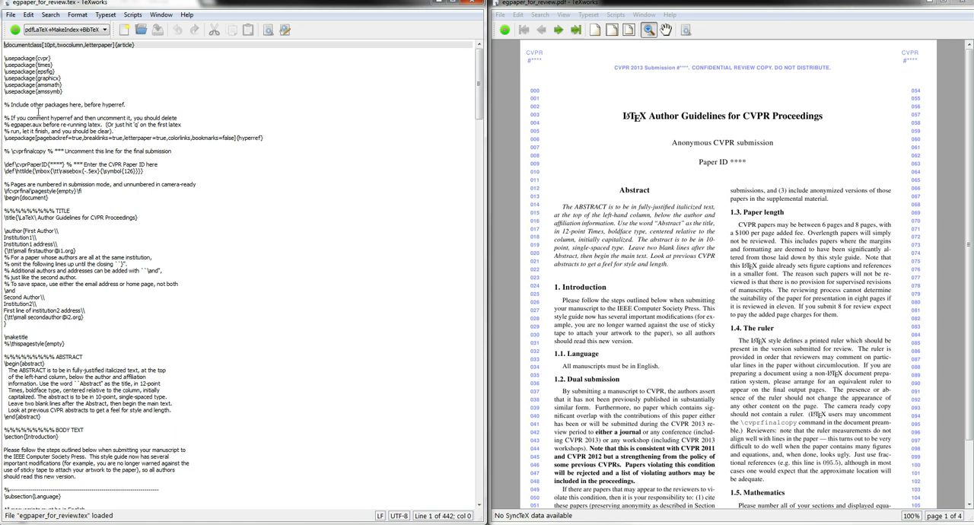
{"action": "left_click_drag", "start_coordinate": [40, 104], "coordinate": [67, 305]}
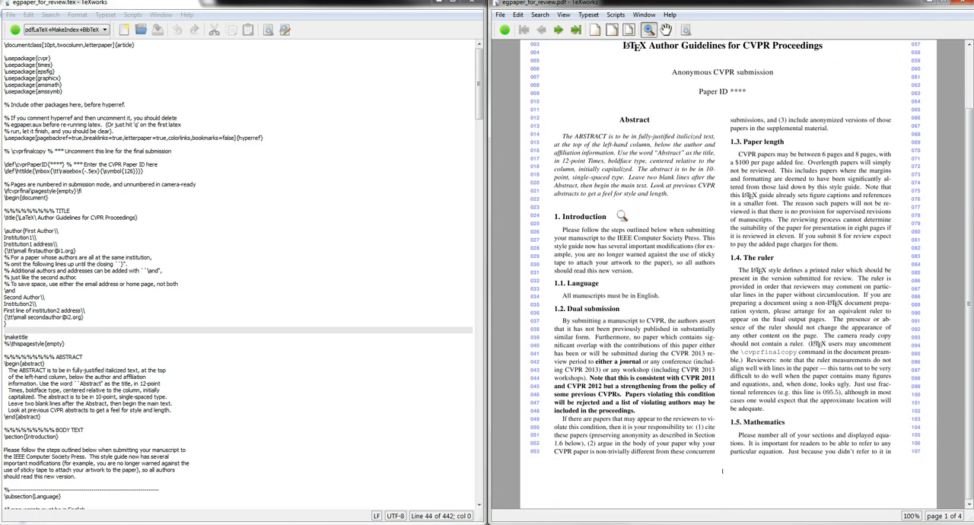
{"action": "mouse_move", "coordinate": [896, 18]}
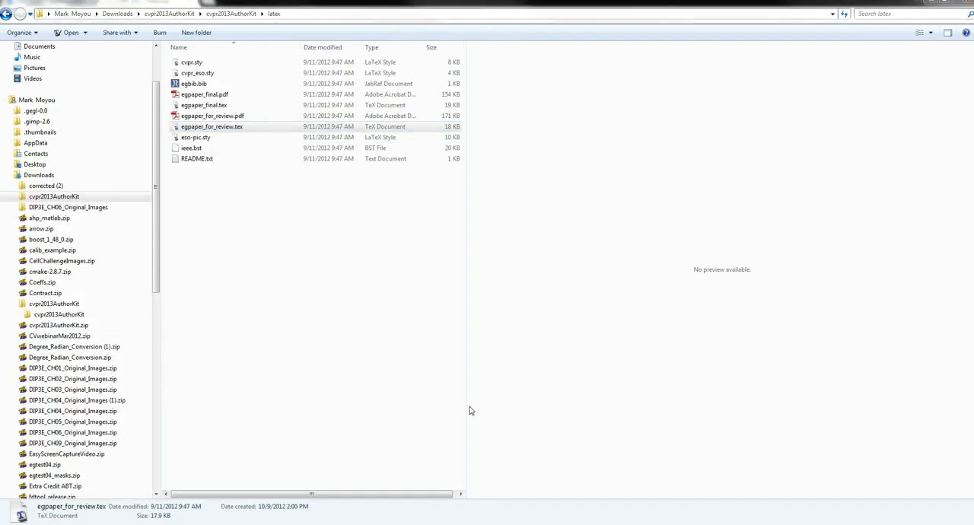
Step: Launch LyX and import egpaper_for_review.tex via File > Import > LaTeX (plain)
{"action": "double_click", "coordinate": [211, 126]}
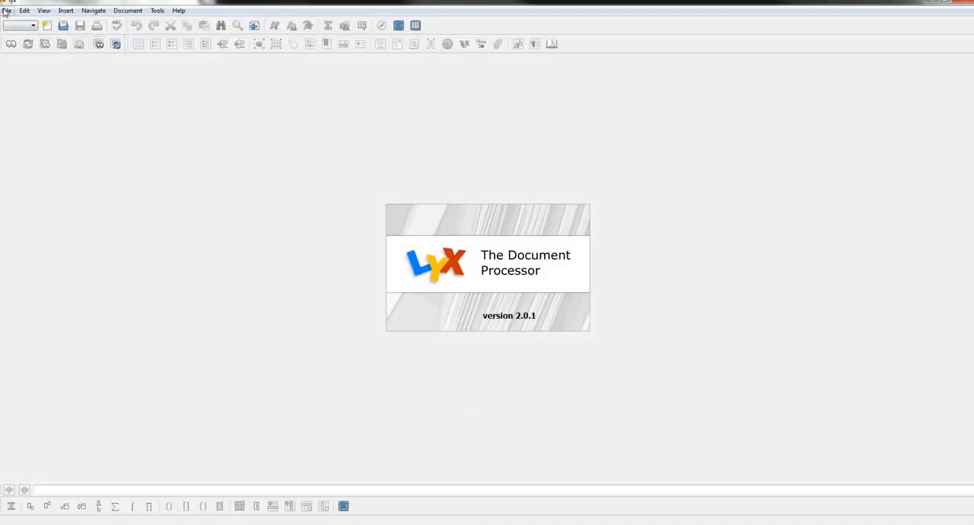
{"action": "left_click", "coordinate": [6, 10]}
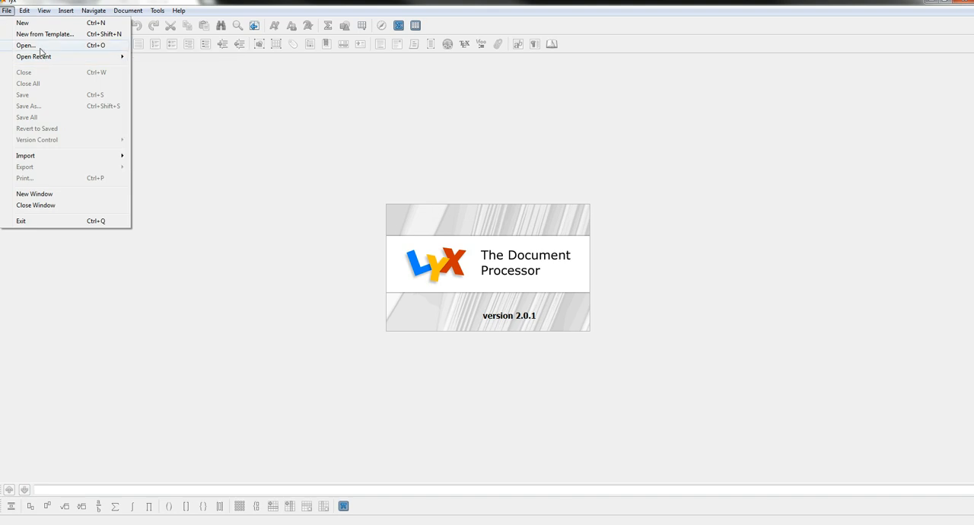
{"action": "mouse_move", "coordinate": [26, 156]}
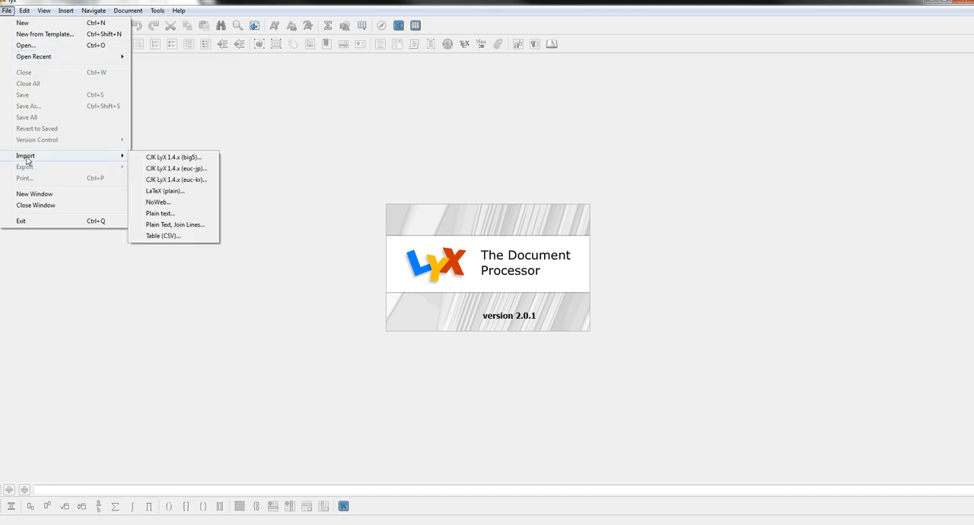
{"action": "mouse_move", "coordinate": [165, 191]}
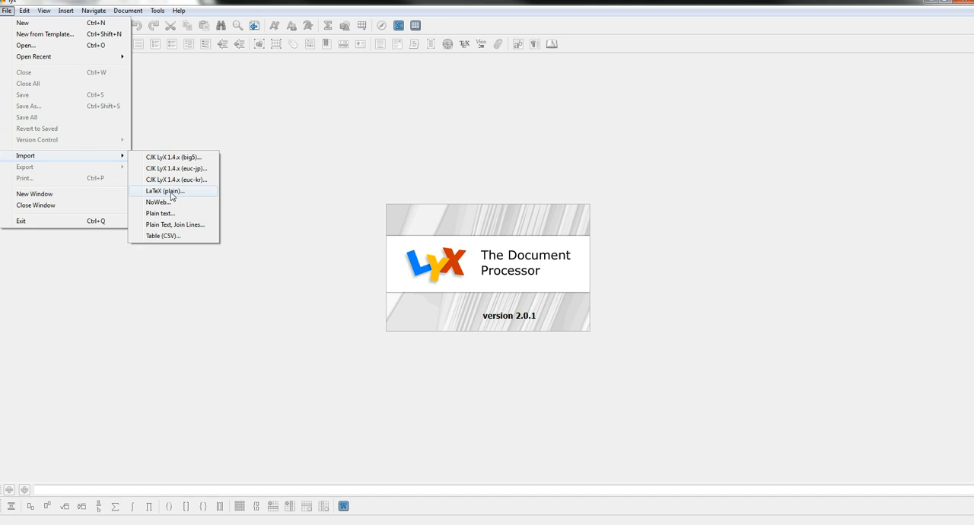
{"action": "left_click", "coordinate": [164, 192]}
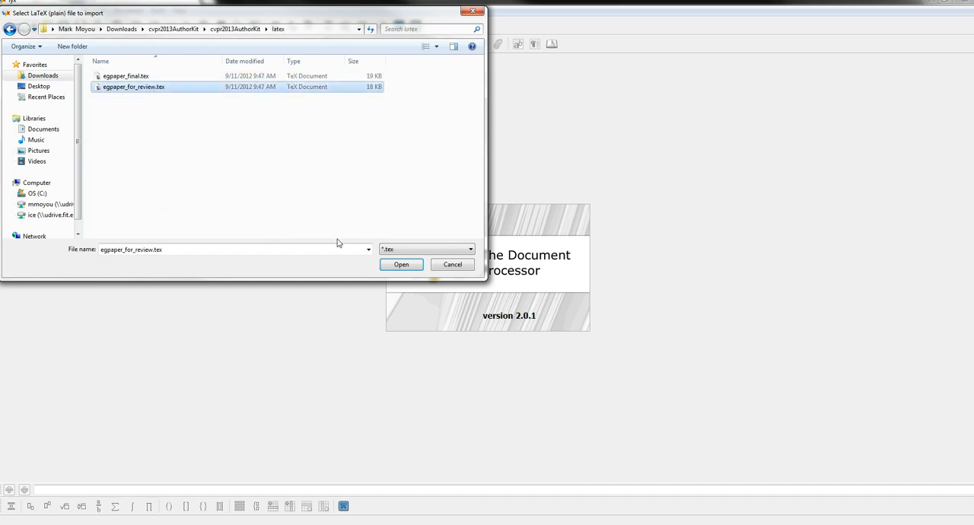
{"action": "left_click", "coordinate": [401, 265]}
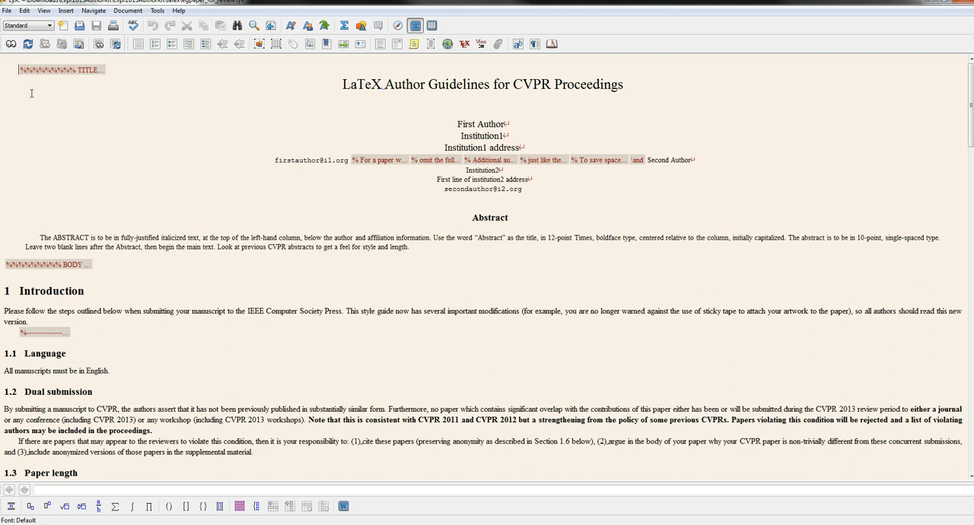
{"action": "mouse_move", "coordinate": [12, 43]}
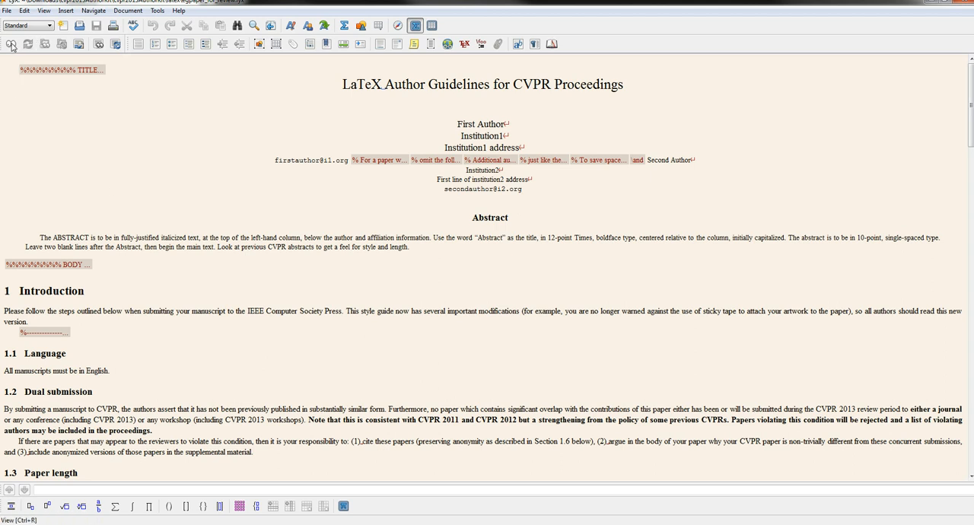
{"action": "mouse_move", "coordinate": [12, 44]}
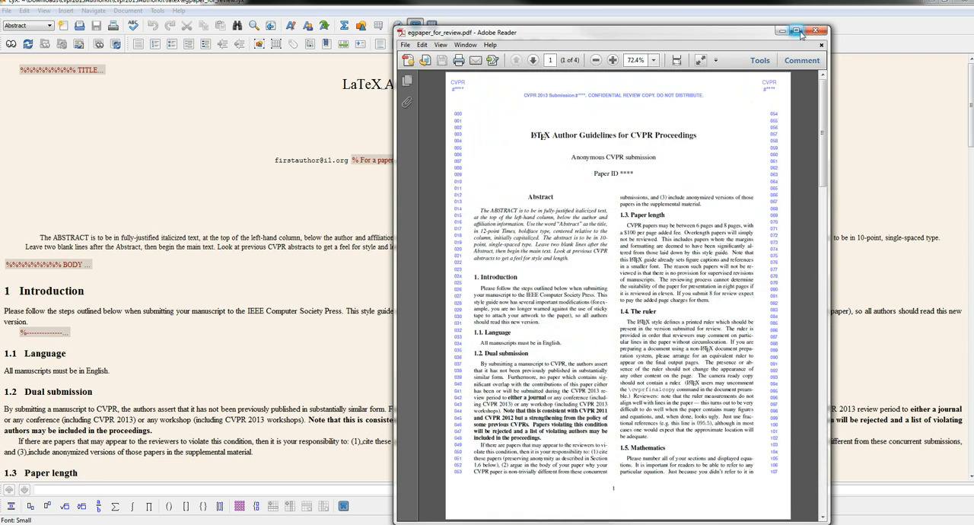
Step: Close the egpaper_for_review.pdf preview window in Adobe Reader
{"action": "left_click", "coordinate": [805, 30]}
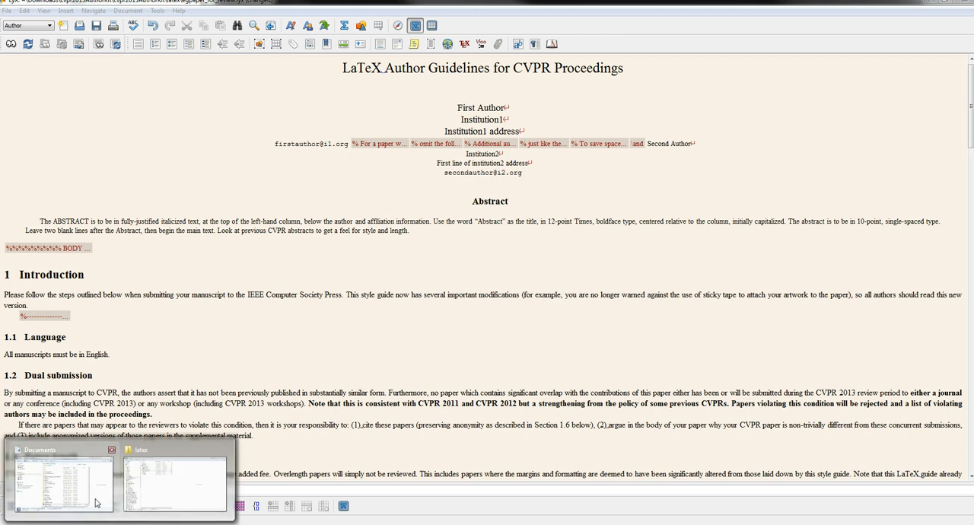
Step: Open egpaper_for_review.tex in Notepad++ from the latex folder's context menu
{"action": "left_click", "coordinate": [175, 484]}
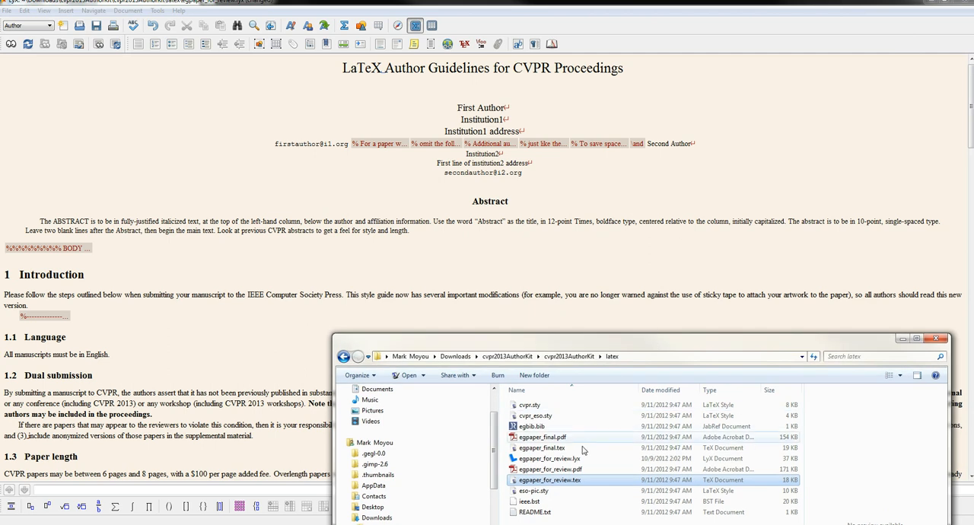
{"action": "right_click", "coordinate": [550, 481]}
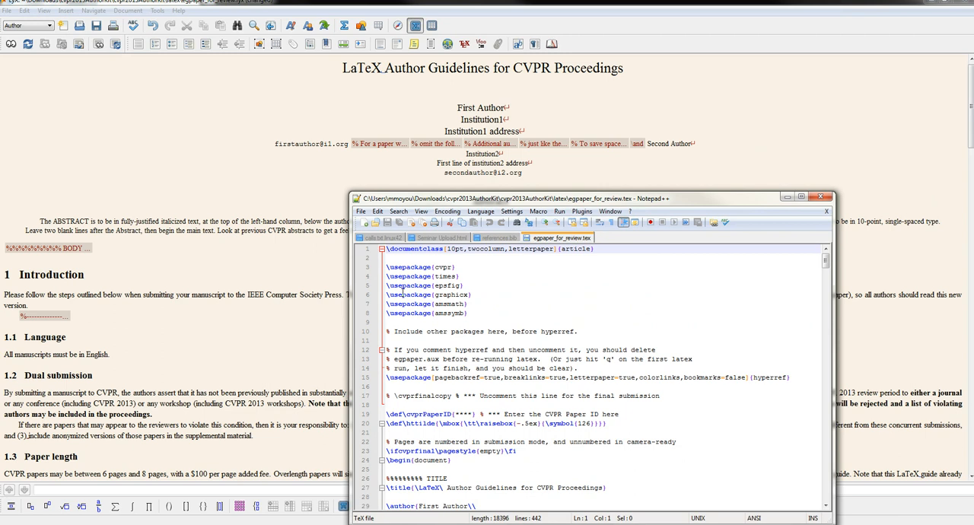
Step: Review the preamble and select 'article' in the \documentclass line
{"action": "scroll", "scroll_direction": "down", "scroll_amount": 3}
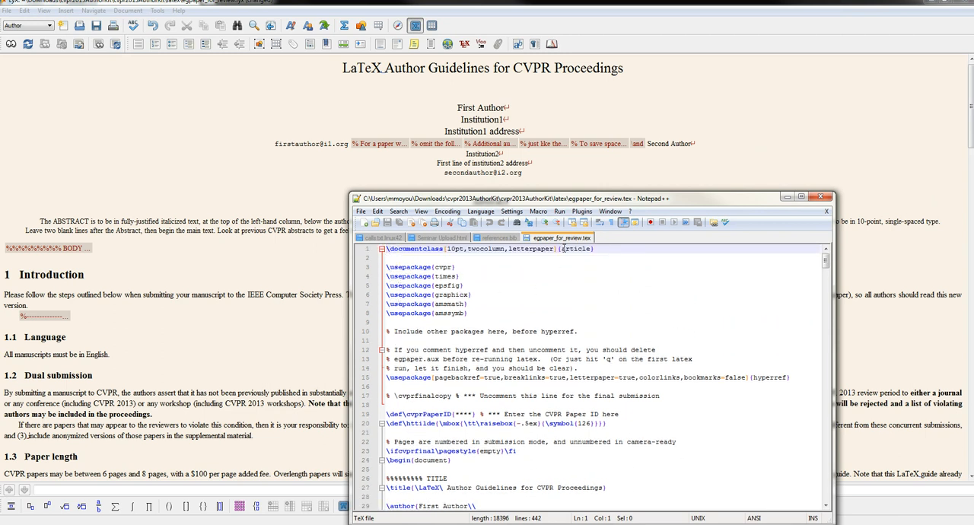
{"action": "double_click", "coordinate": [576, 249]}
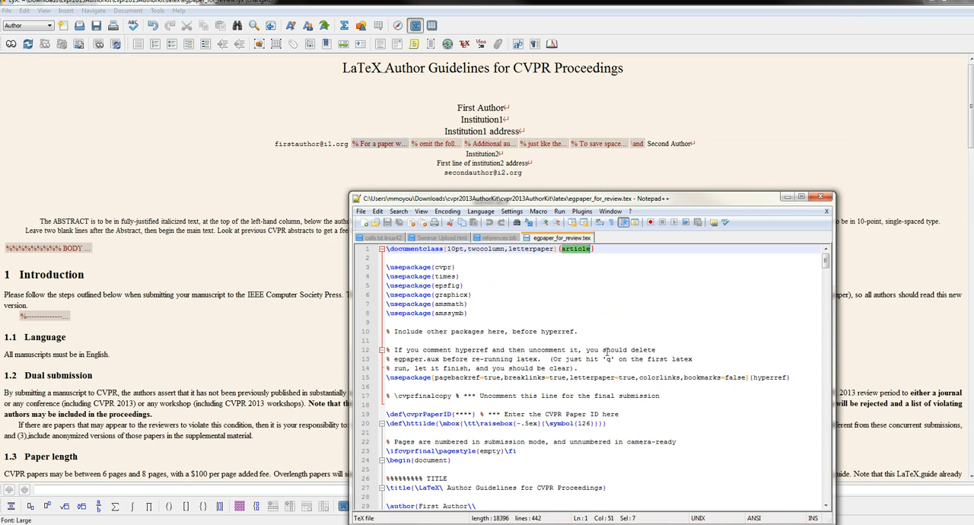
{"action": "mouse_move", "coordinate": [496, 294]}
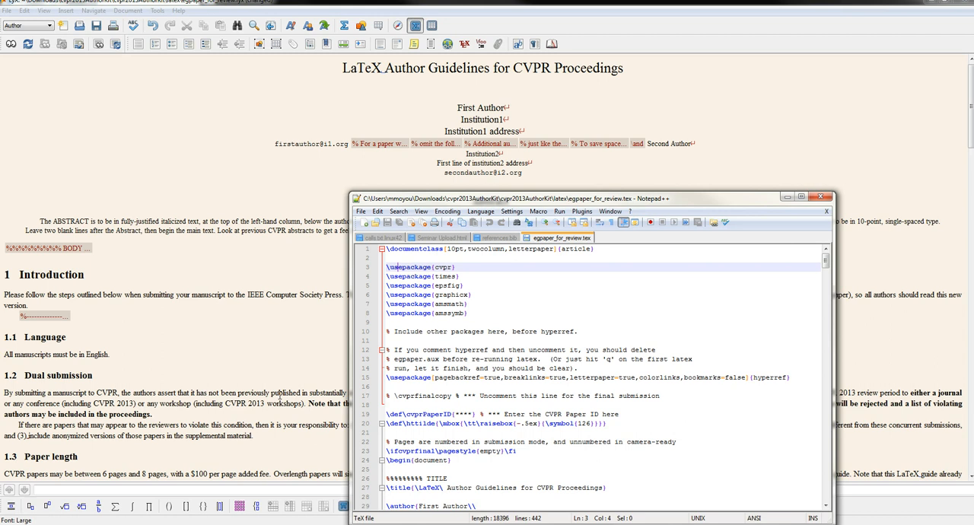
{"action": "mouse_move", "coordinate": [106, 514]}
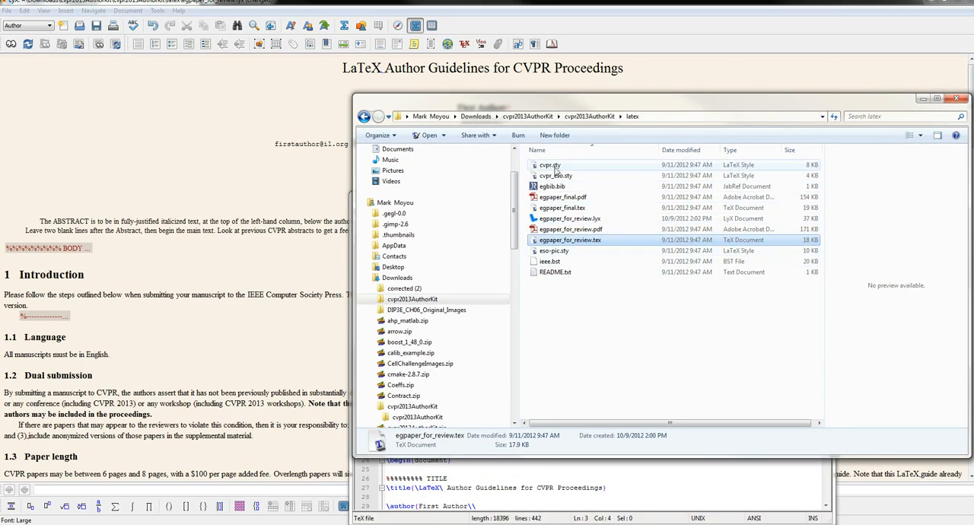
Step: Inspect cvpr.sty, eso-pic.sty and cvpr_eso.sty, then return to the .tex source
{"action": "left_click", "coordinate": [551, 165]}
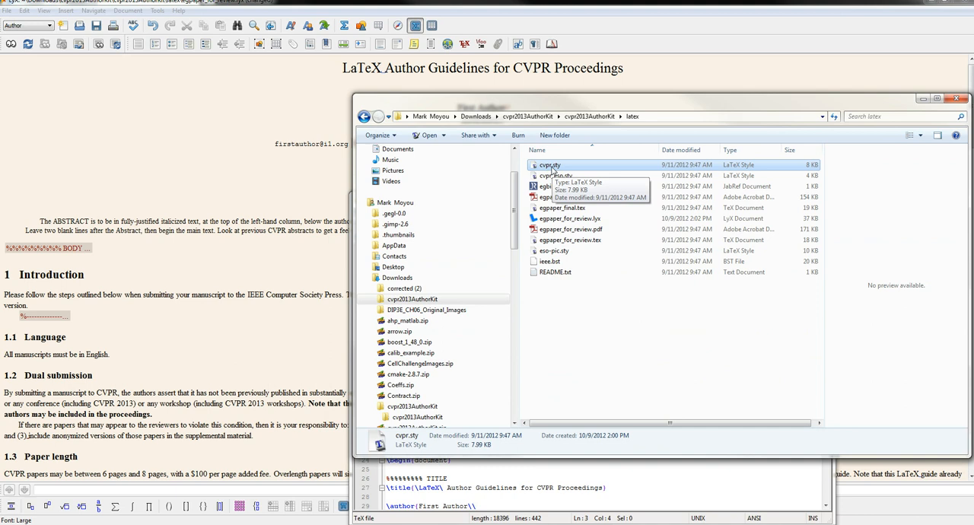
{"action": "left_click", "coordinate": [555, 175]}
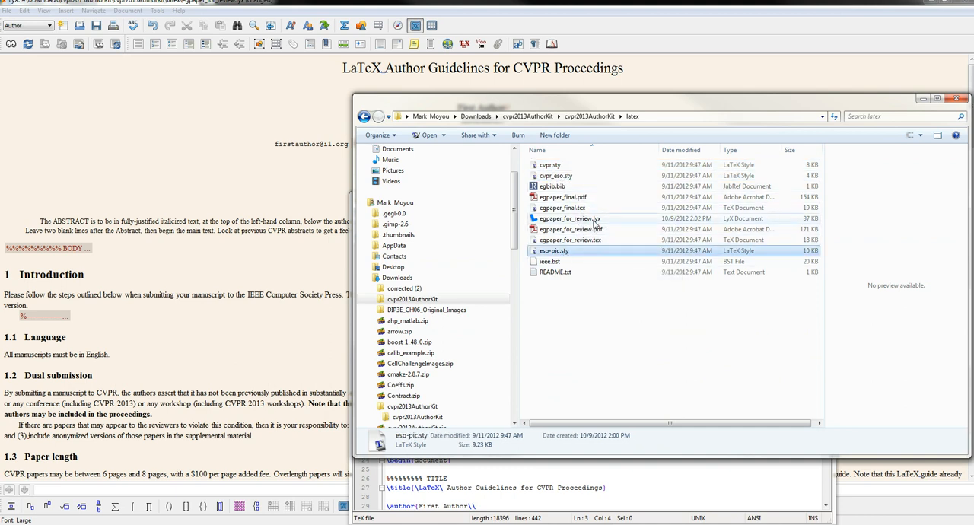
{"action": "left_click", "coordinate": [556, 176]}
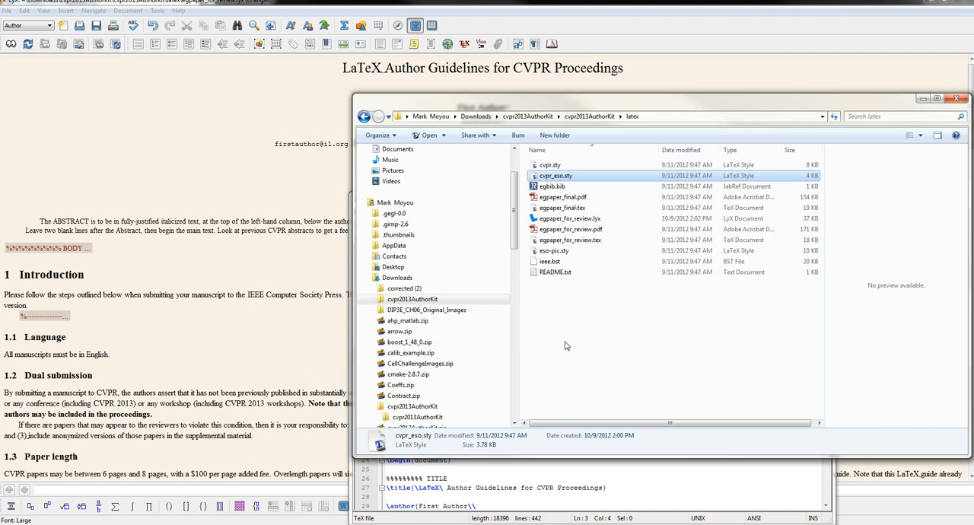
{"action": "mouse_move", "coordinate": [555, 271]}
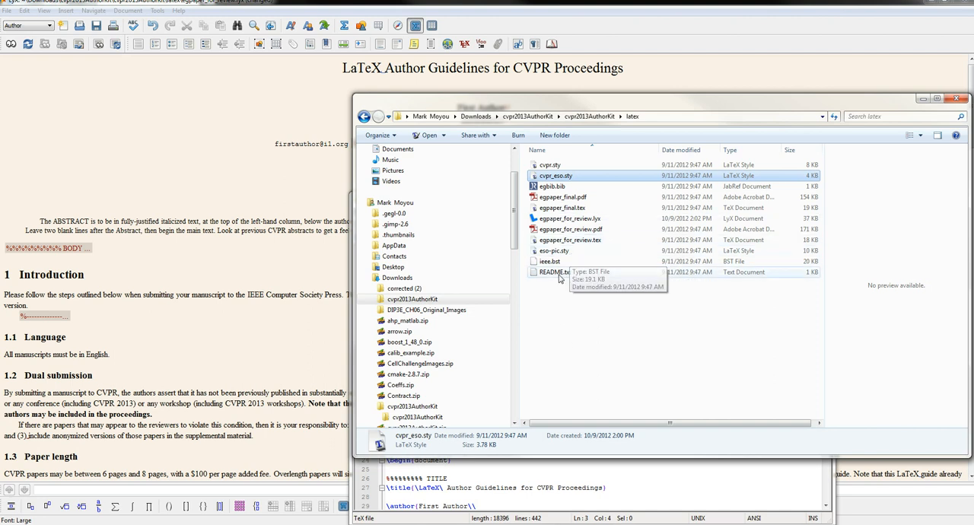
{"action": "left_click", "coordinate": [550, 261]}
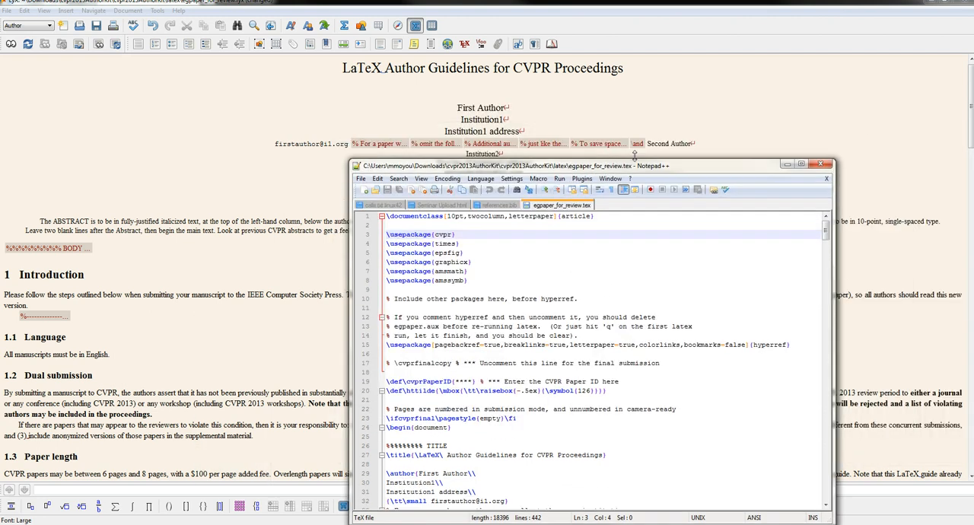
Step: Scroll the .tex source down to the author block
{"action": "scroll", "scroll_direction": "down", "scroll_amount": 3}
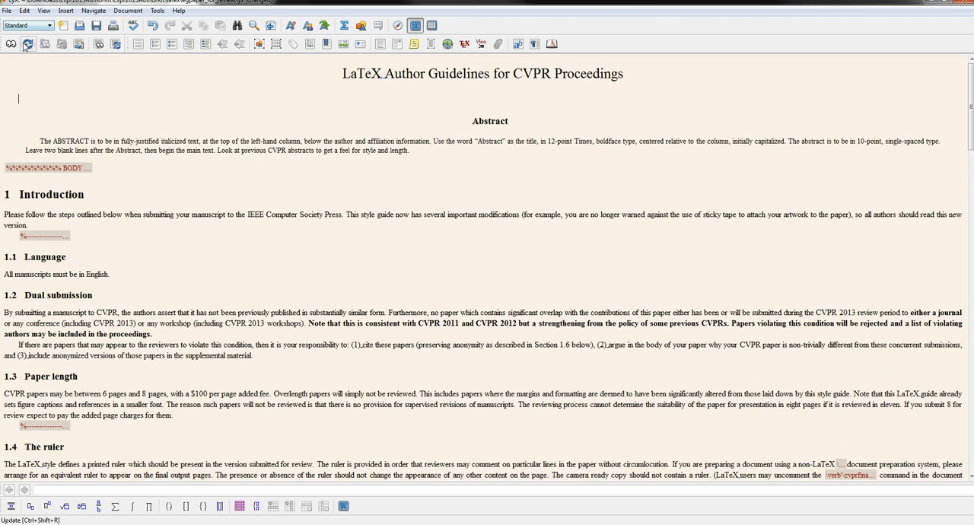
Step: Add author 'ddy Ihou' under the title and compile a PDF preview
{"action": "left_click", "coordinate": [53, 25]}
{"action": "type", "text": "E"}
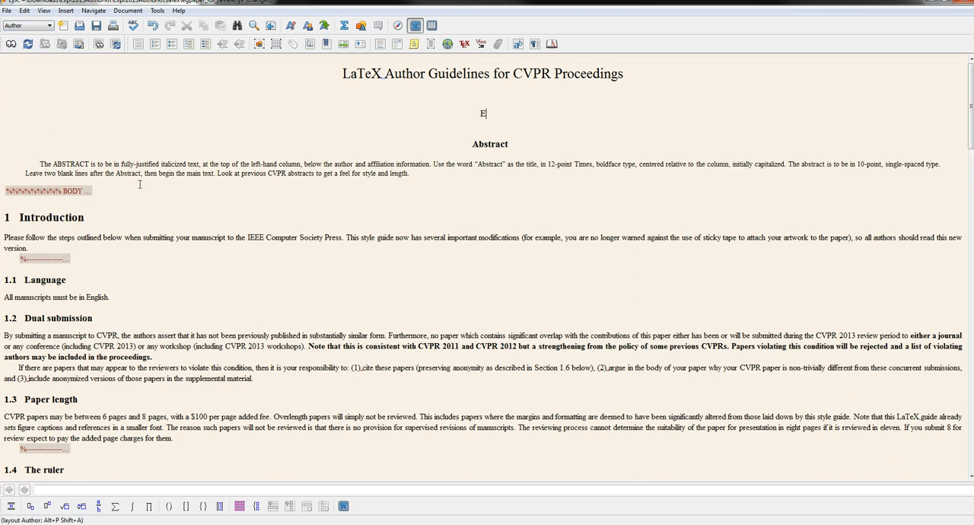
{"action": "type", "text": "ddy Ihou"}
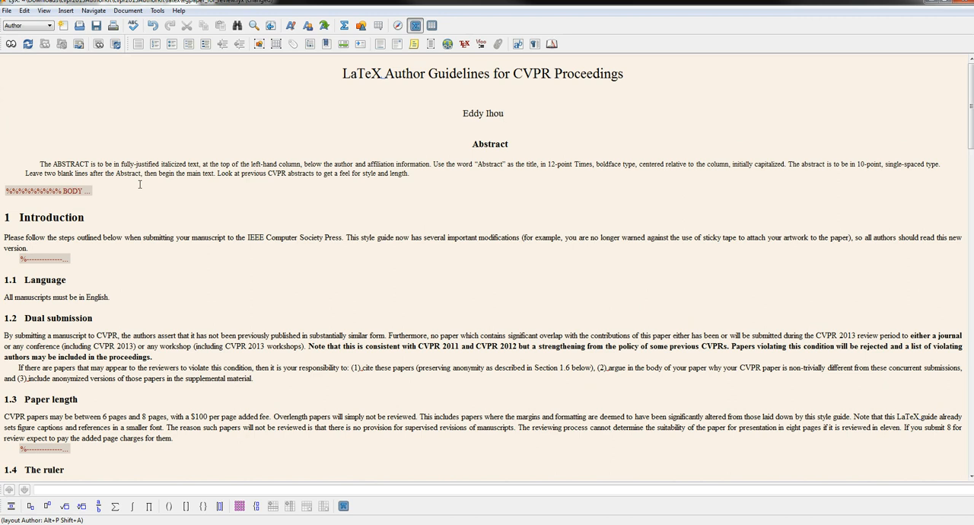
{"action": "left_click", "coordinate": [332, 153]}
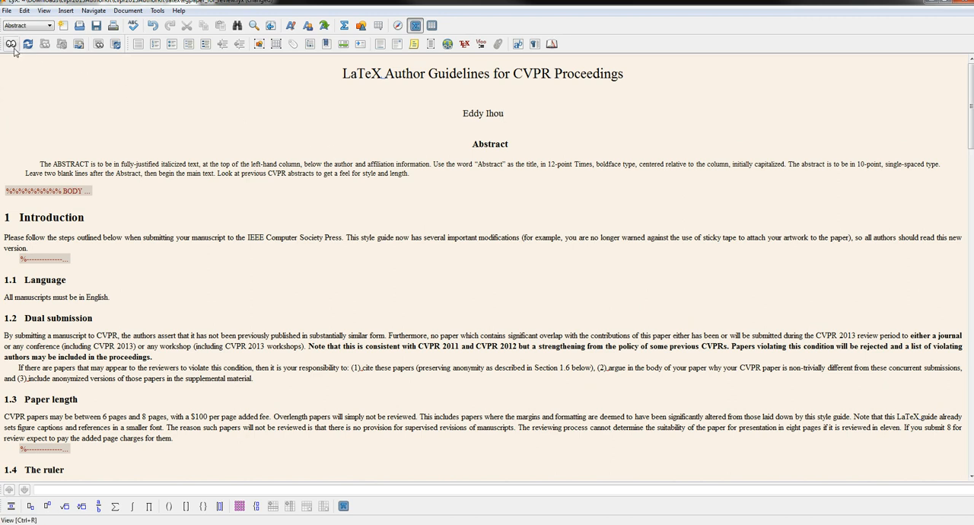
{"action": "left_click", "coordinate": [12, 44]}
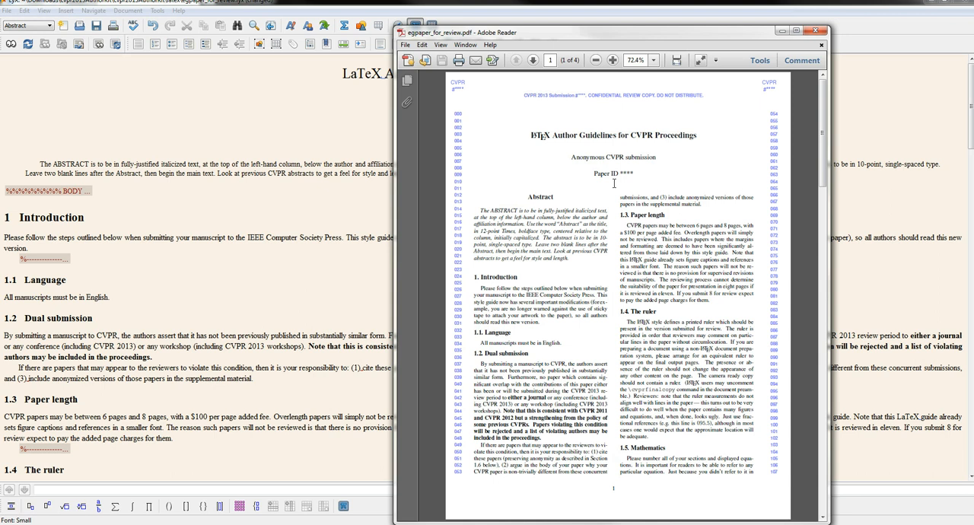
{"action": "mouse_move", "coordinate": [571, 157]}
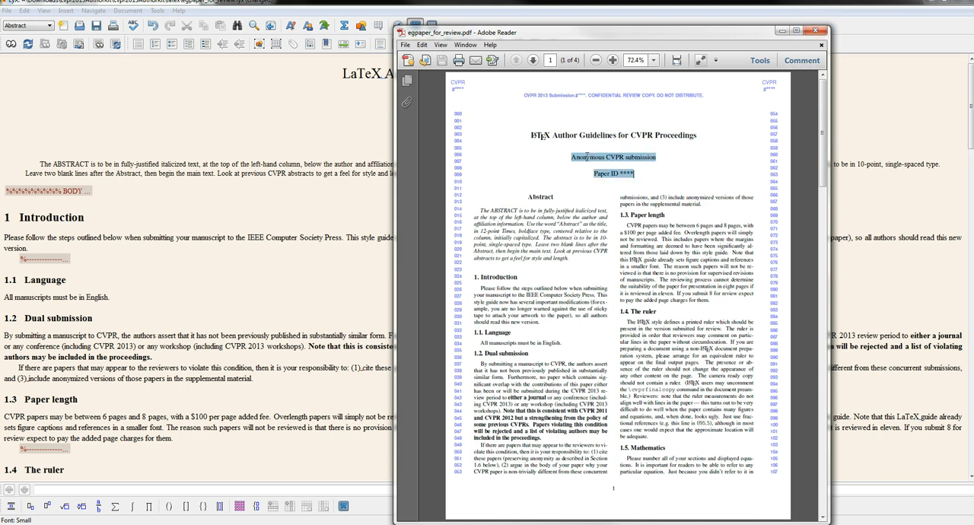
Step: Close the anonymous-submission PDF preview in Adobe Reader and return to LyX
{"action": "left_click", "coordinate": [821, 30]}
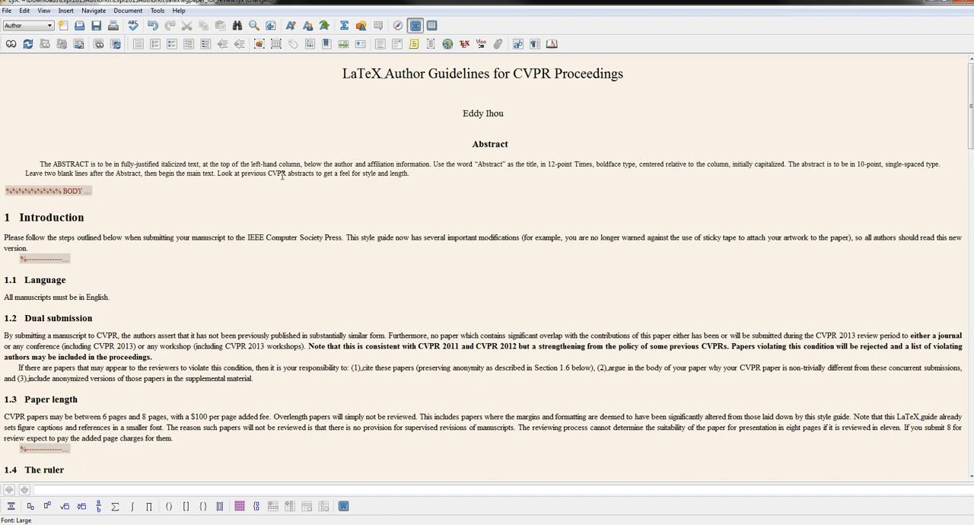
Step: Uncomment the \cvprfinalcopy line in the LaTeX preamble of Document Settings and confirm
{"action": "left_click", "coordinate": [128, 10]}
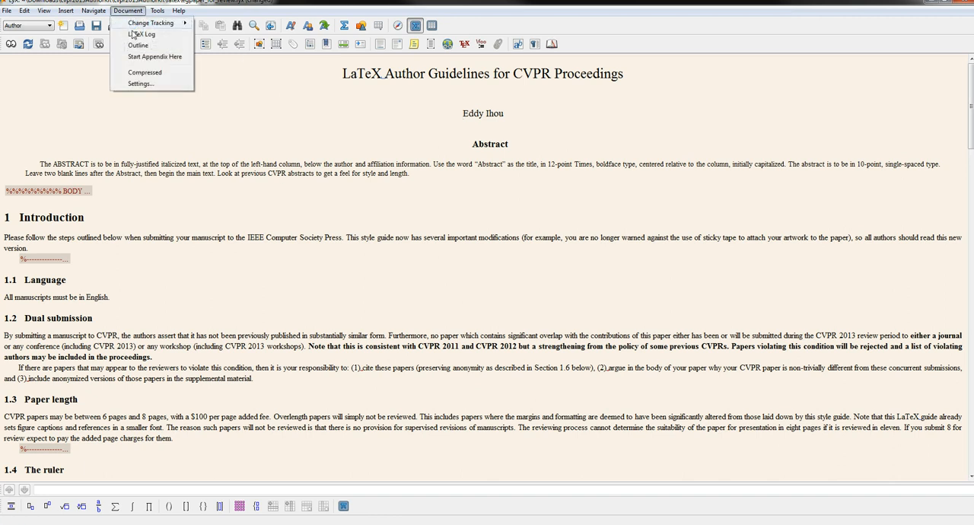
{"action": "left_click", "coordinate": [140, 84]}
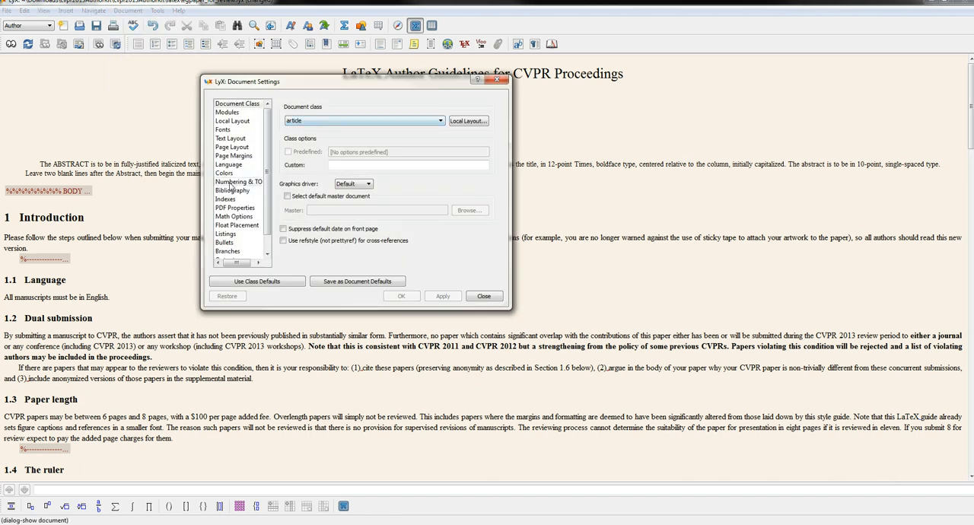
{"action": "left_click", "coordinate": [236, 251]}
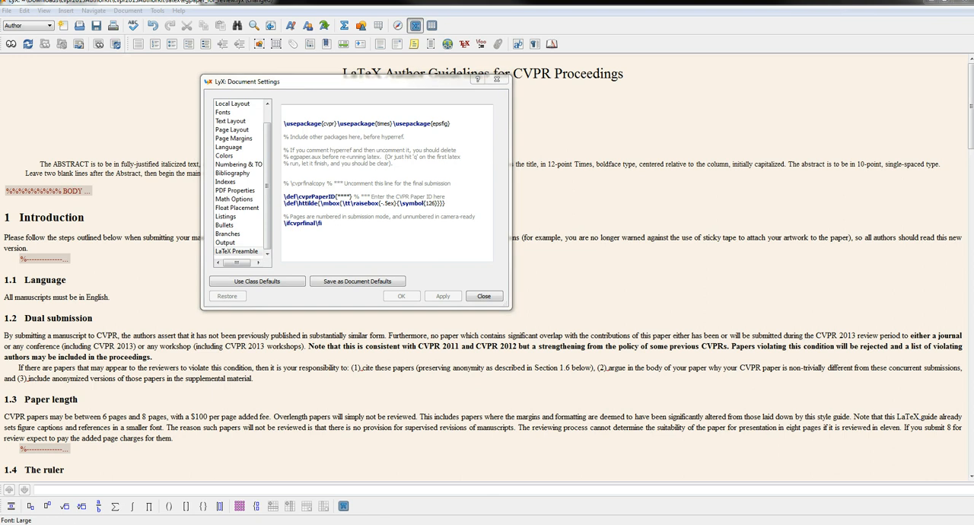
{"action": "left_click", "coordinate": [484, 296]}
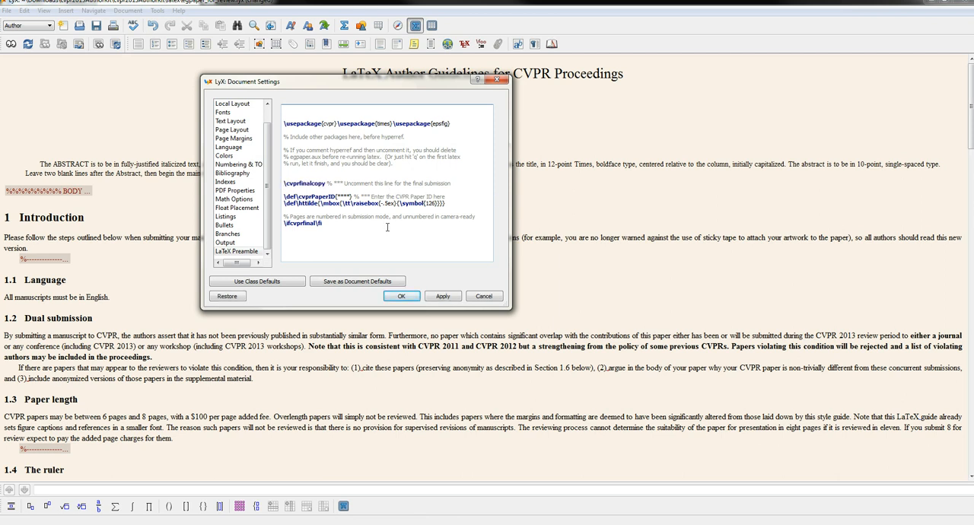
{"action": "left_click", "coordinate": [402, 296]}
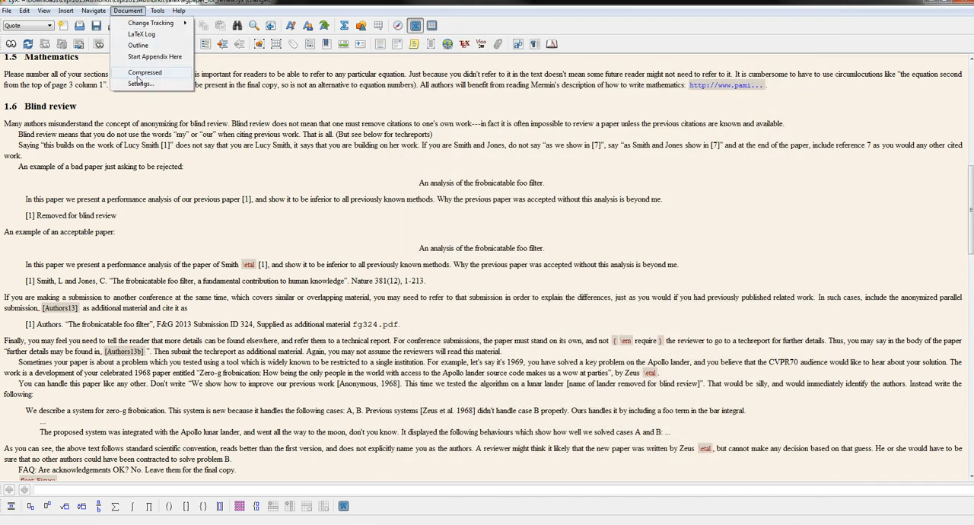
Step: Reopen Document Settings, close them again, and bring up the Document menu
{"action": "left_click", "coordinate": [140, 83]}
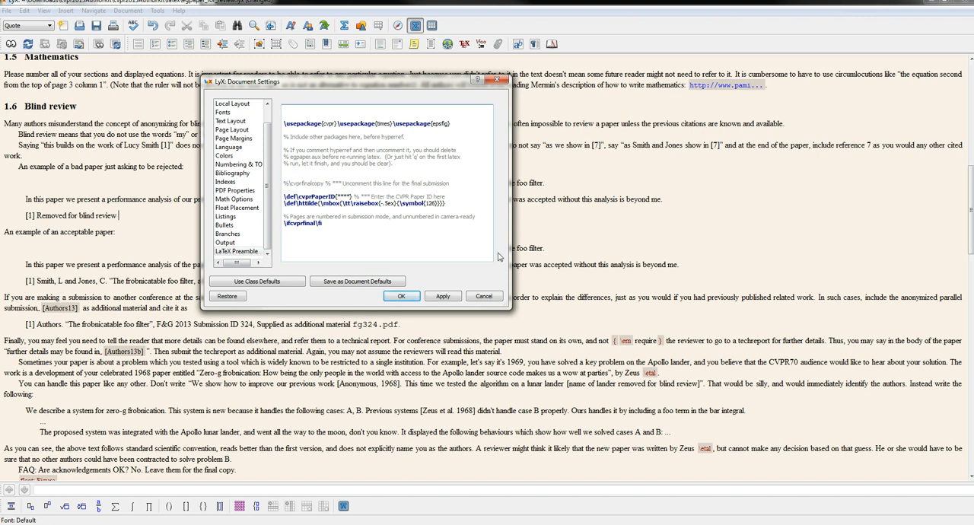
{"action": "left_click", "coordinate": [401, 296]}
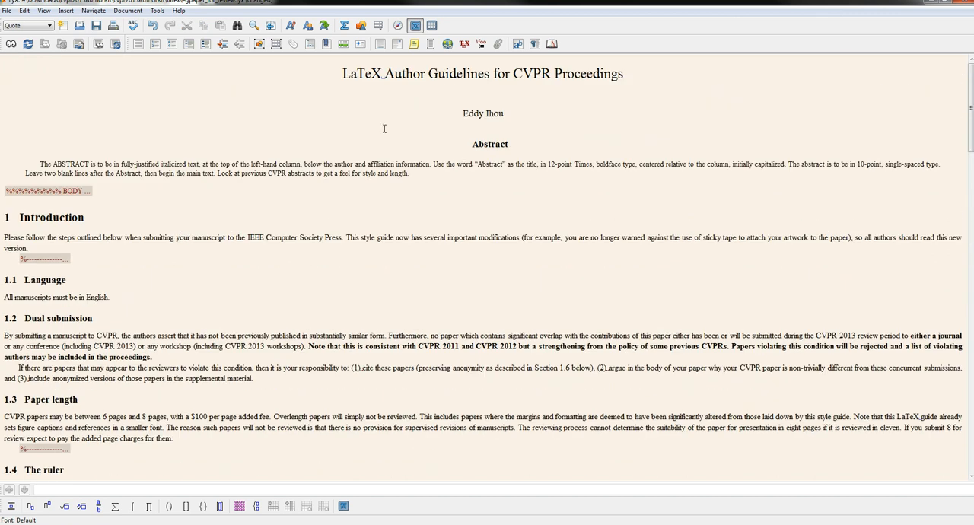
{"action": "left_click", "coordinate": [128, 11]}
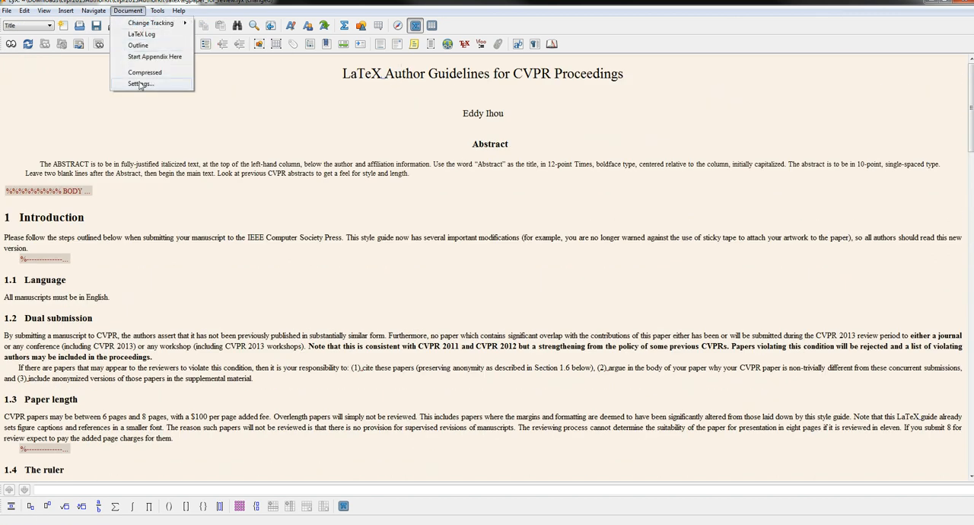
Step: Split the cvpr, times and epsfig \usepackage commands onto separate preamble lines
{"action": "left_click", "coordinate": [138, 84]}
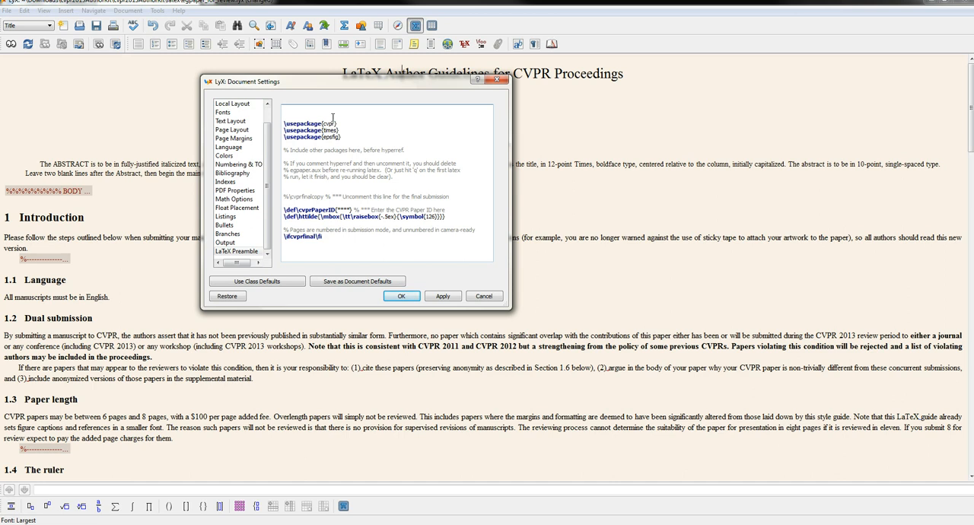
{"action": "double_click", "coordinate": [321, 123]}
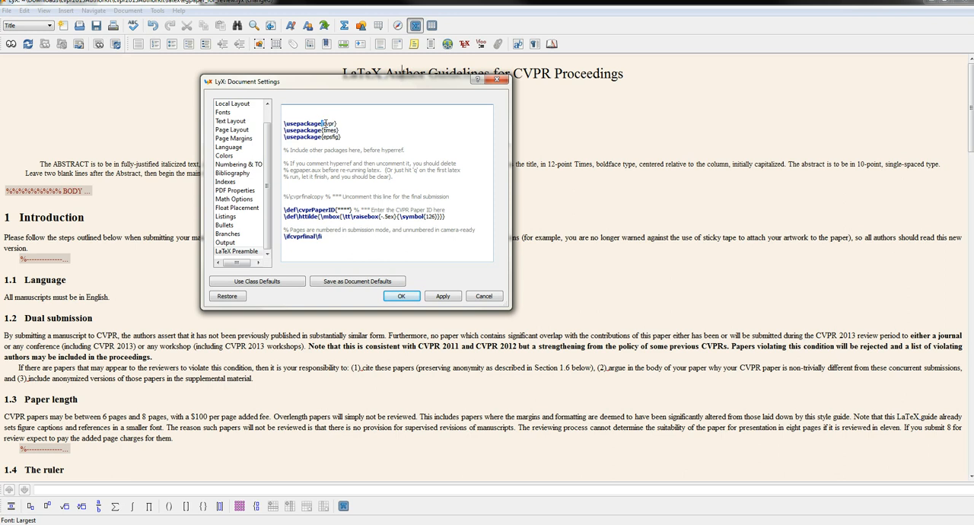
{"action": "double_click", "coordinate": [324, 124]}
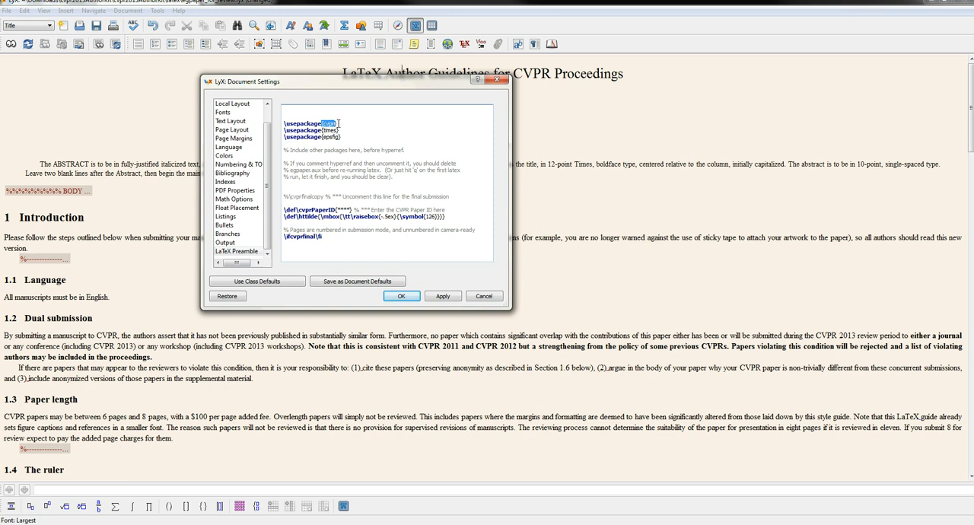
{"action": "double_click", "coordinate": [323, 130]}
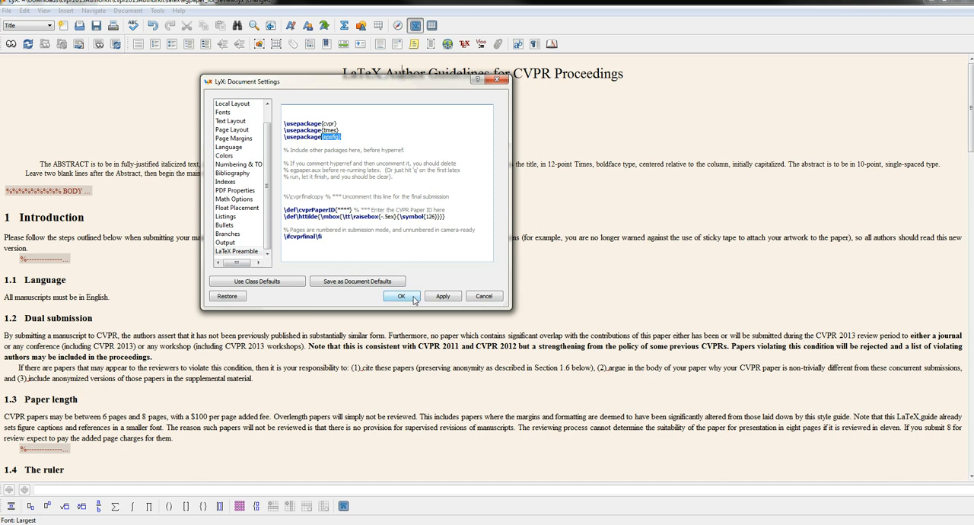
Step: Apply the tidied preamble with OK and scroll down through the paper
{"action": "left_click", "coordinate": [401, 296]}
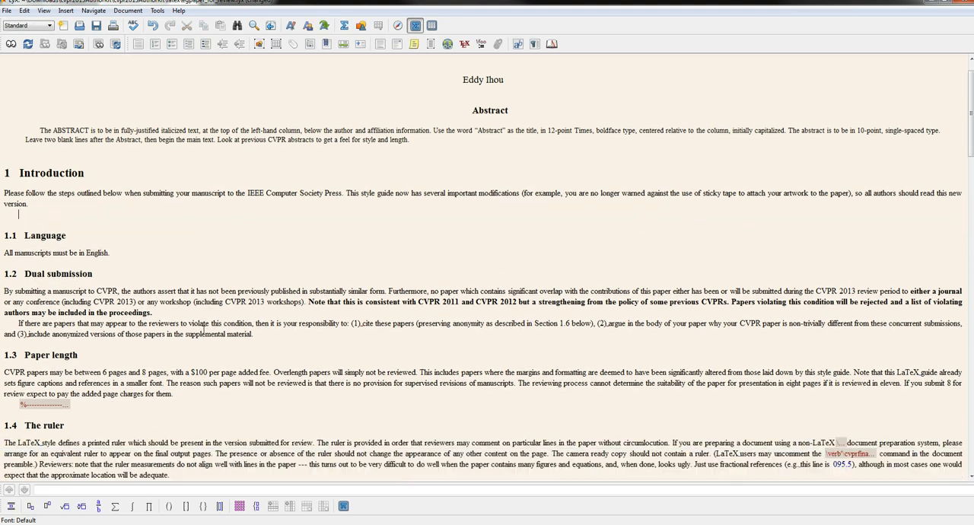
{"action": "scroll", "scroll_direction": "down", "scroll_amount": 3}
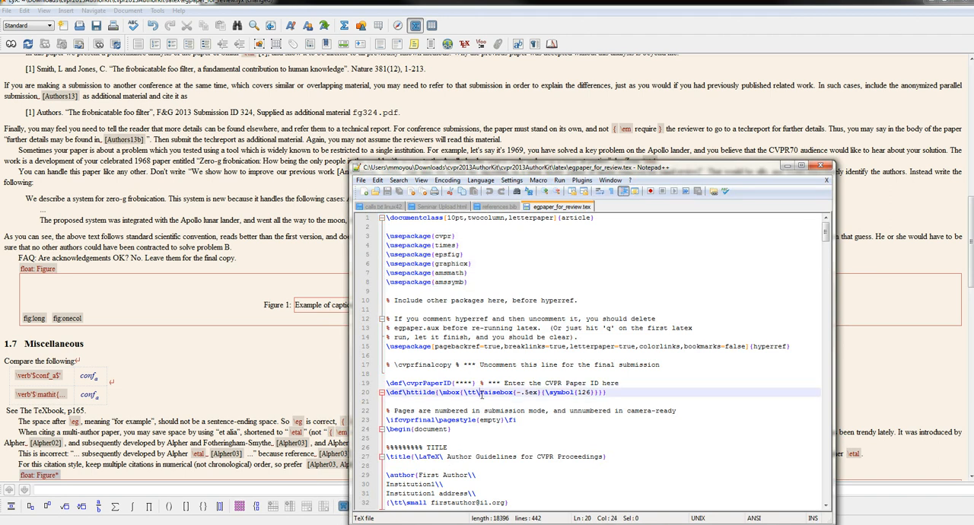
Step: Search the source for 'figure' until reaching the \begin{figure} block before Miscellaneous
{"action": "key", "text": "ctrl+f"}
{"action": "type", "text": "figu"}
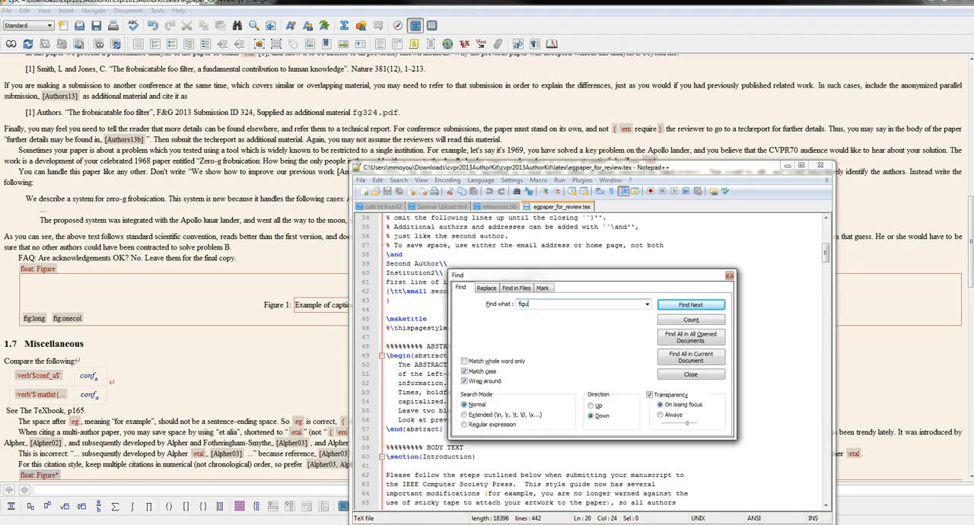
{"action": "left_click", "coordinate": [691, 305]}
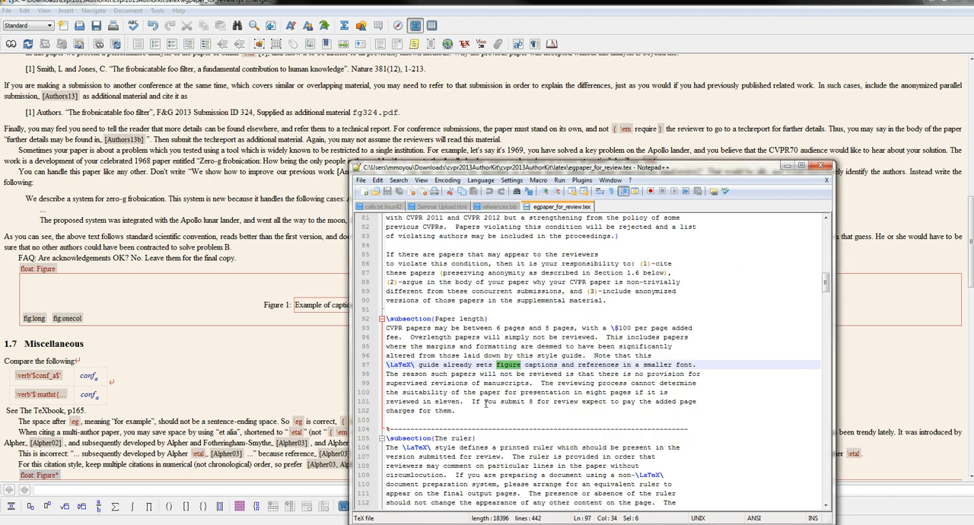
{"action": "scroll", "scroll_direction": "down", "scroll_amount": 3}
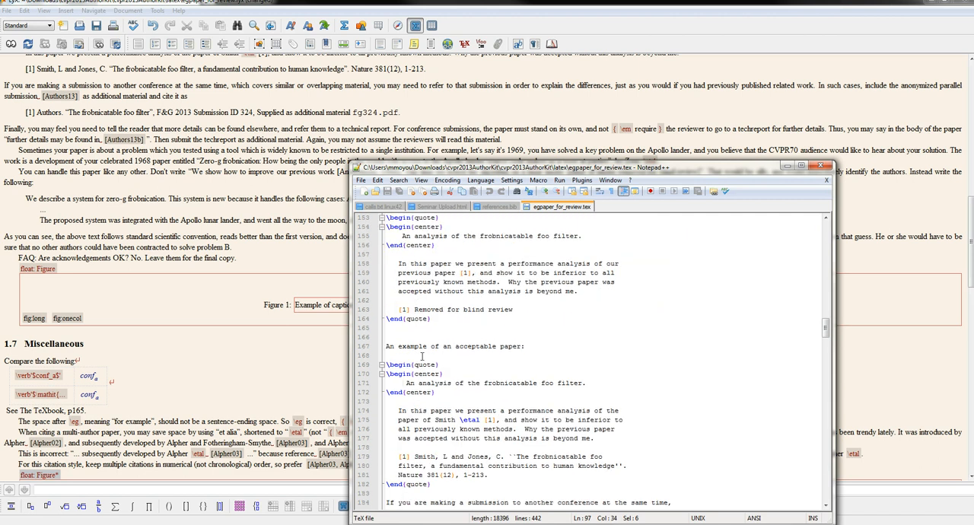
{"action": "key", "text": "Ctrl+f"}
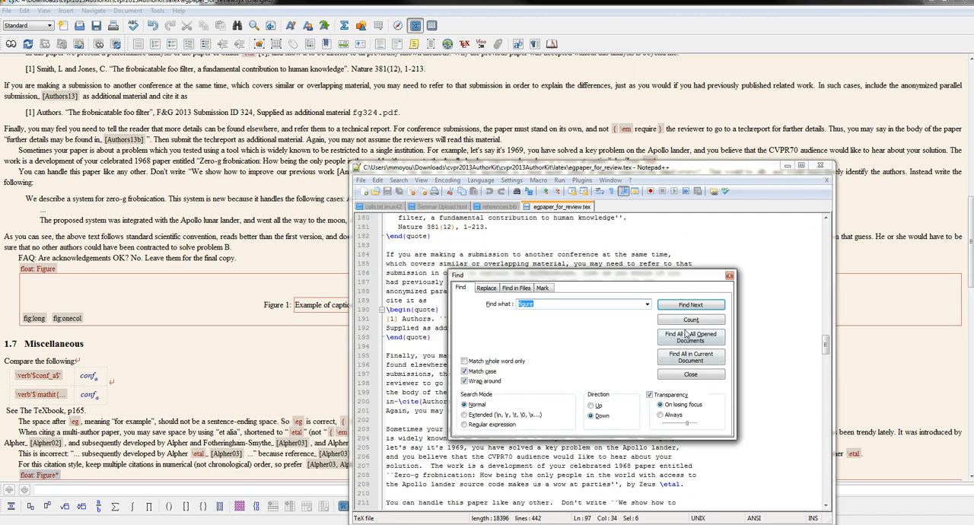
{"action": "left_click", "coordinate": [690, 305]}
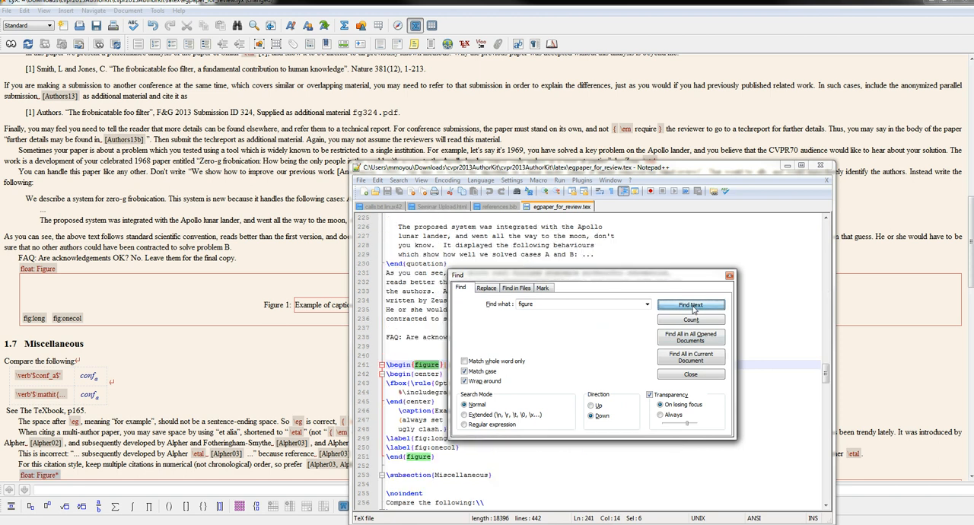
{"action": "left_click", "coordinate": [689, 374]}
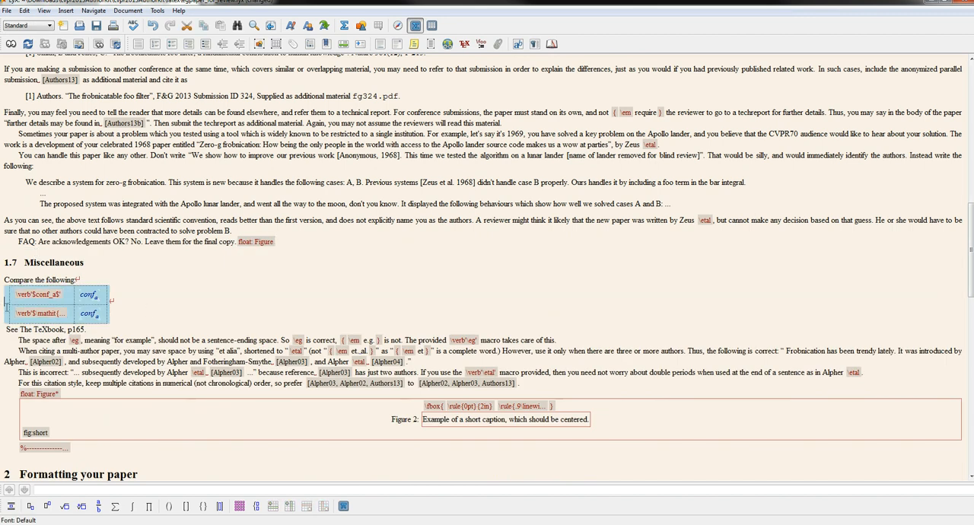
Step: Scroll to section 2.4 and collapse the Table 1 float inset
{"action": "scroll", "scroll_direction": "down", "scroll_amount": 3}
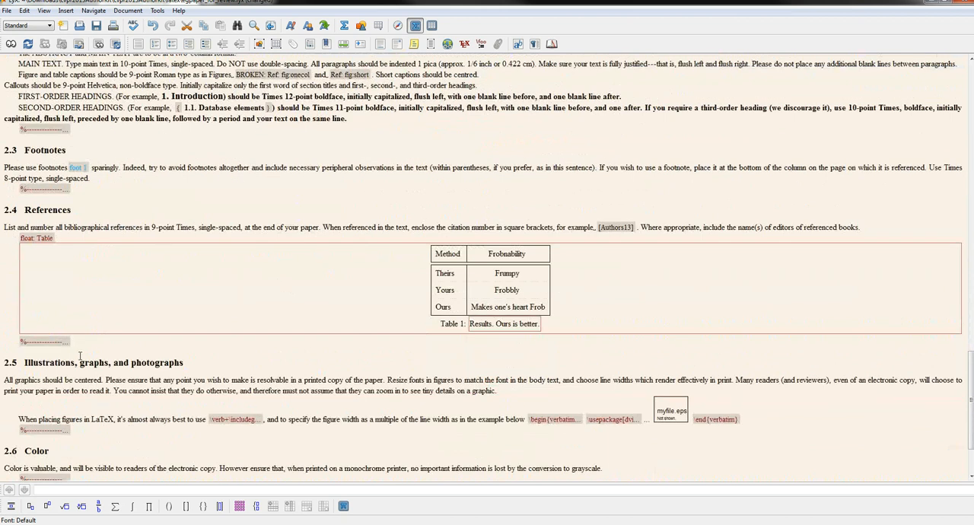
{"action": "scroll", "scroll_direction": "down", "scroll_amount": 3}
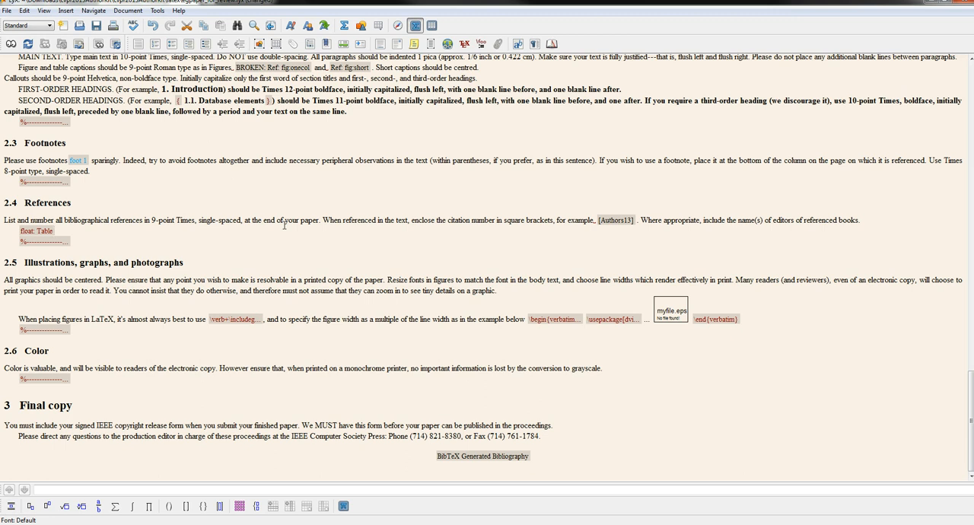
{"action": "left_click", "coordinate": [53, 231]}
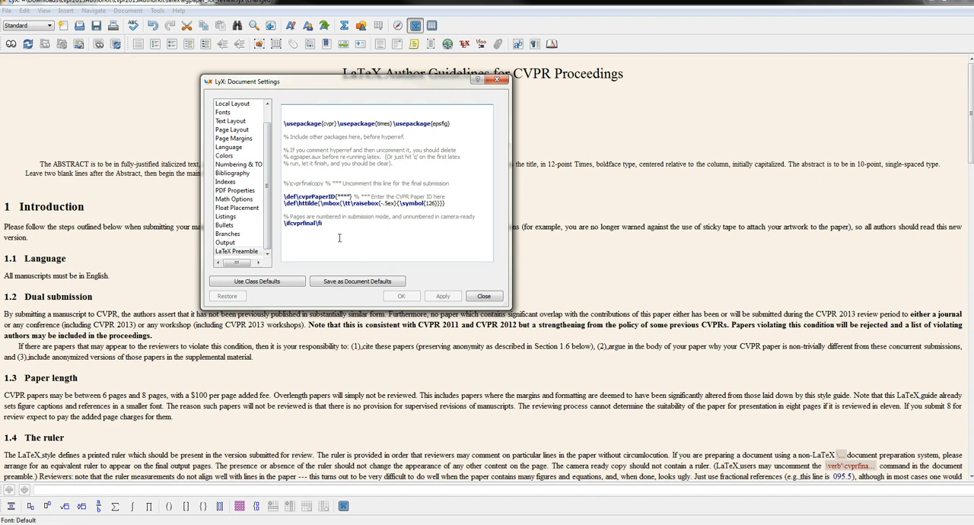
Step: Close Document Settings and scroll down to section 2, Formatting your paper
{"action": "left_click", "coordinate": [484, 296]}
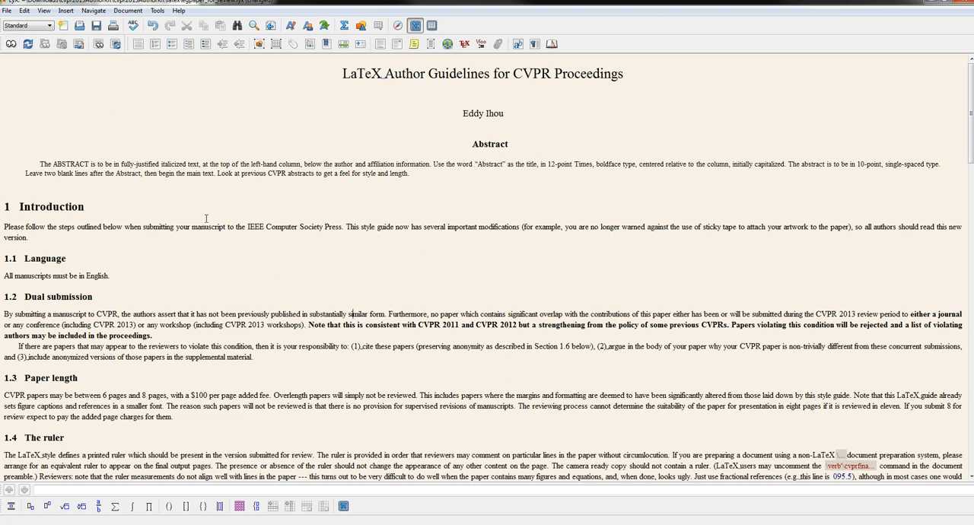
{"action": "scroll", "scroll_direction": "down", "scroll_amount": 3}
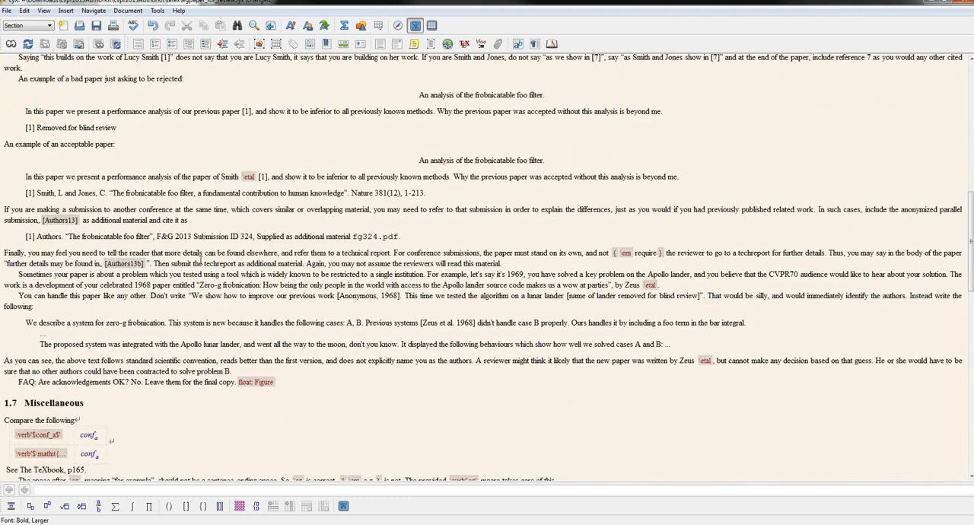
{"action": "scroll", "scroll_direction": "down", "scroll_amount": 3}
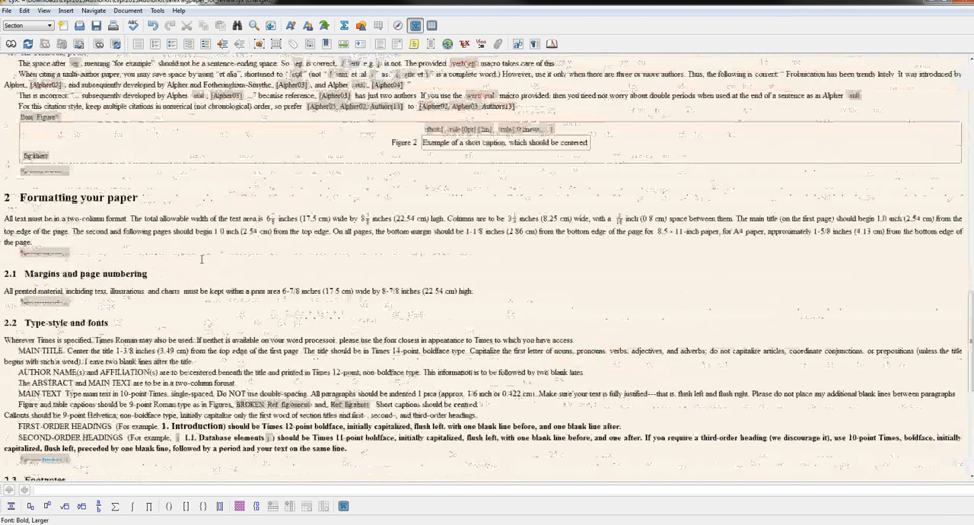